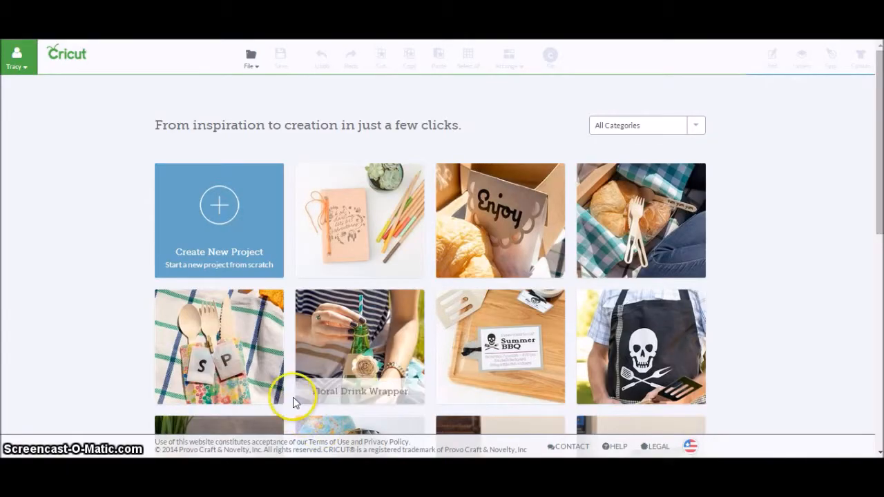
mouse_move(28, 73)
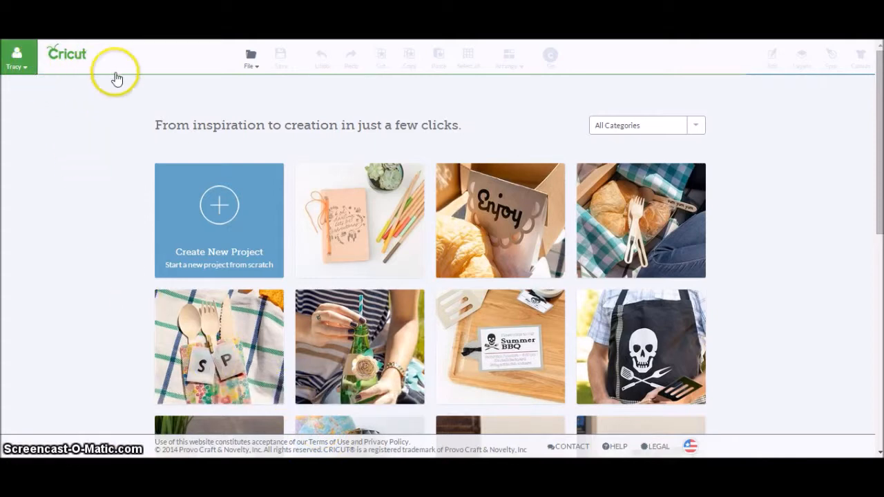
mouse_move(236, 179)
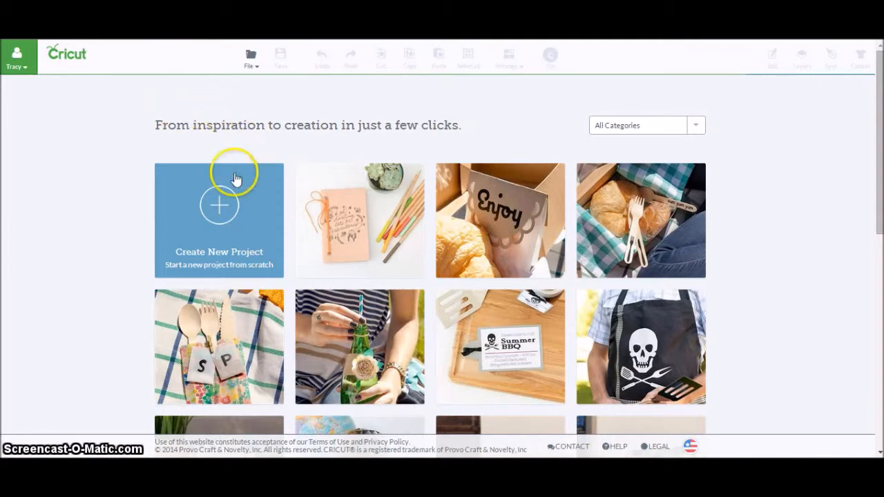
mouse_move(218, 222)
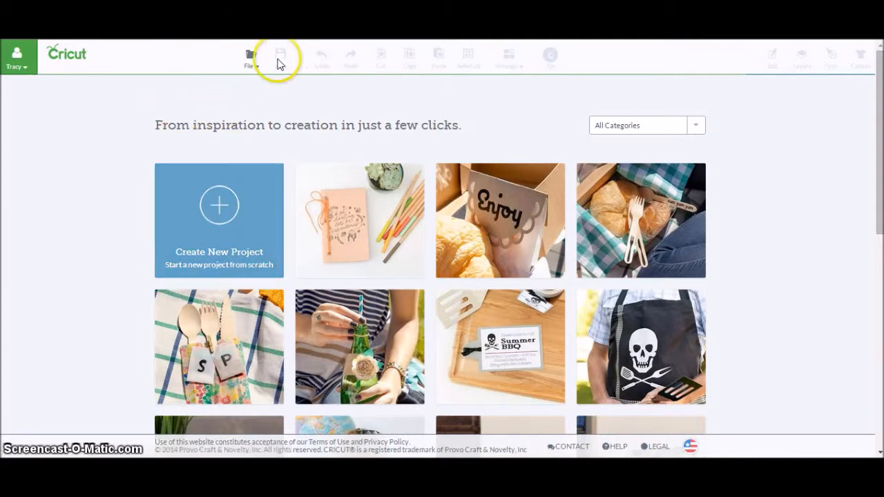
mouse_move(240, 131)
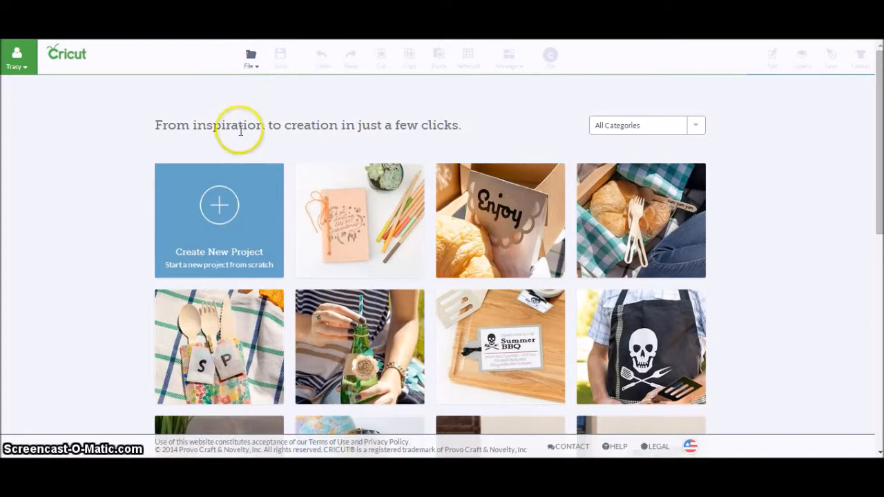
- Start a new blank, untitled project from the home page
click(219, 221)
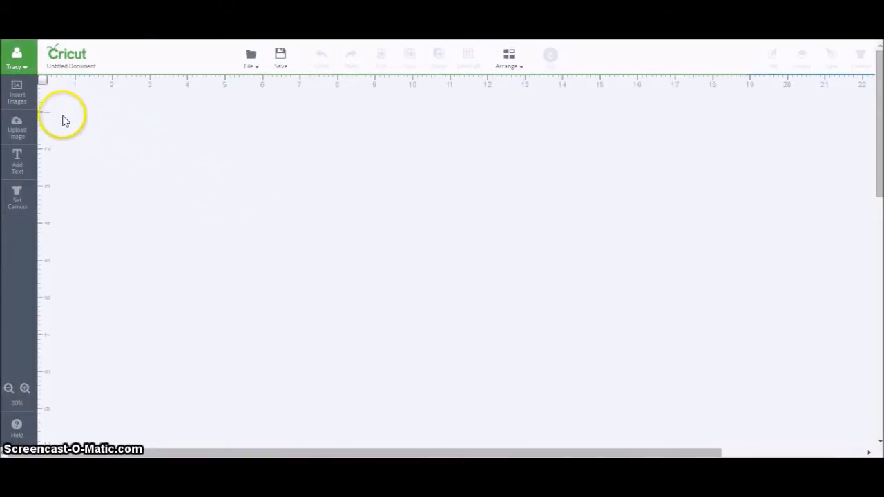
mouse_move(18, 132)
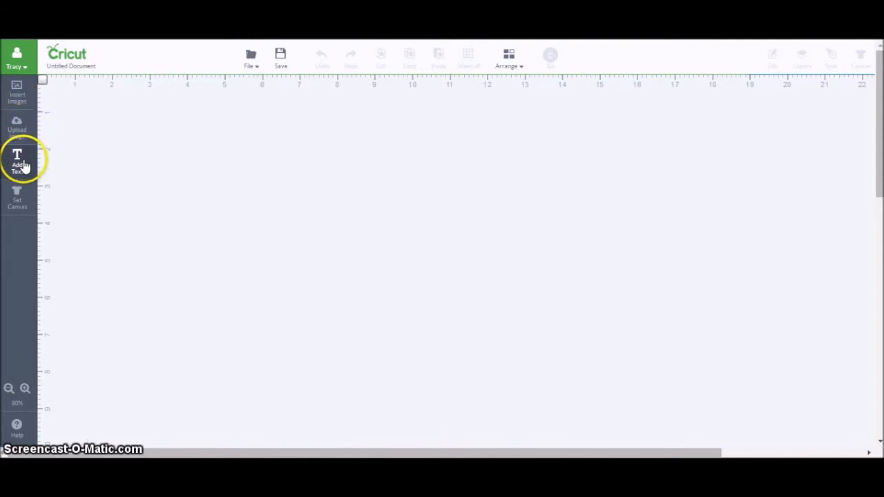
mouse_move(21, 207)
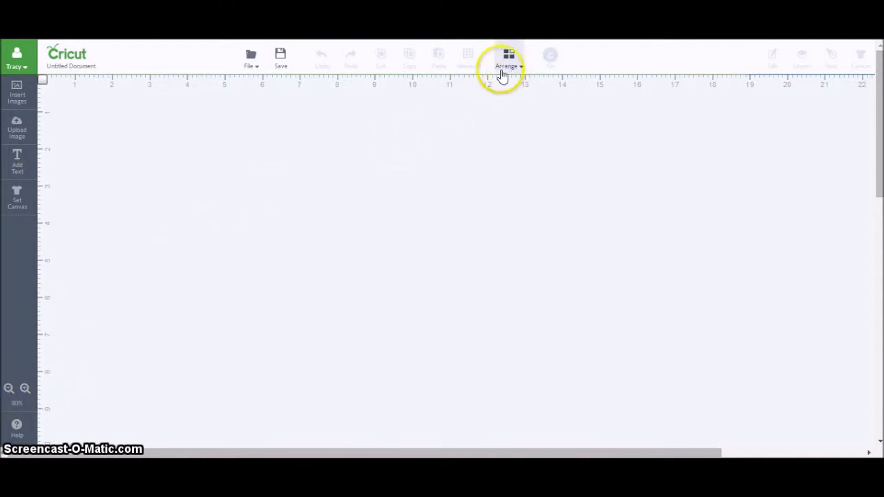
mouse_move(17, 96)
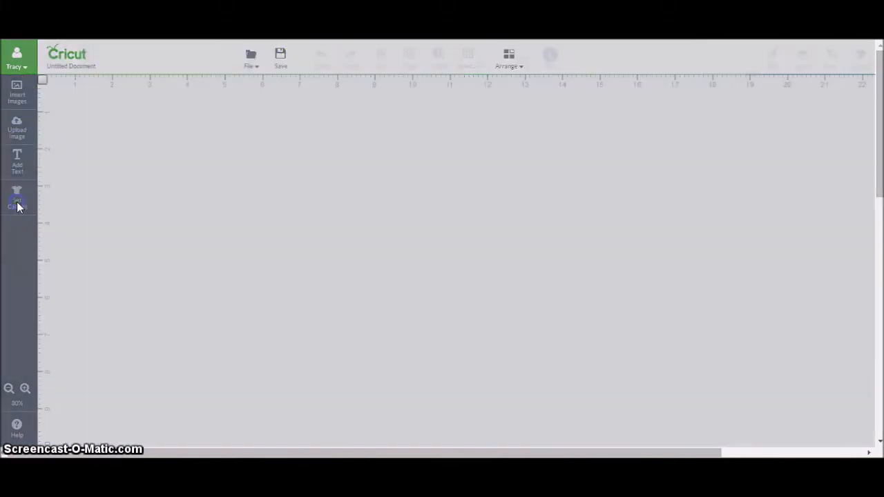
- Choose 'A blank canvas' as the project canvas type and confirm it
click(17, 197)
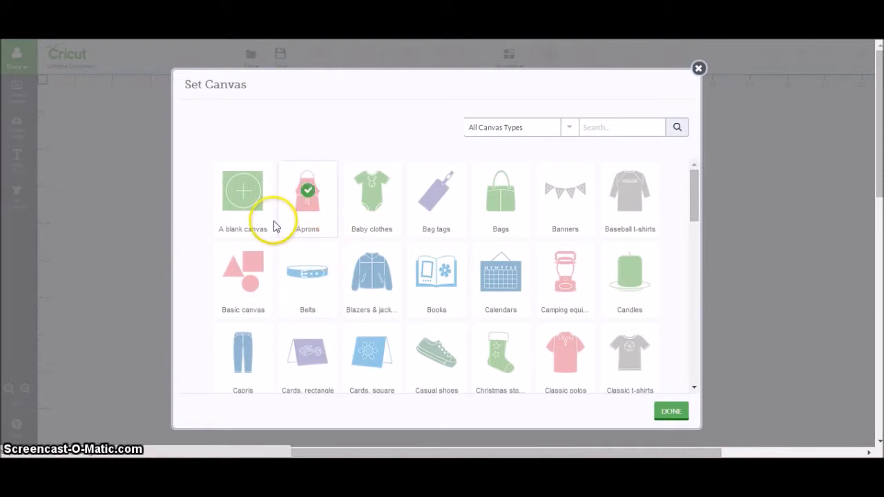
mouse_move(327, 229)
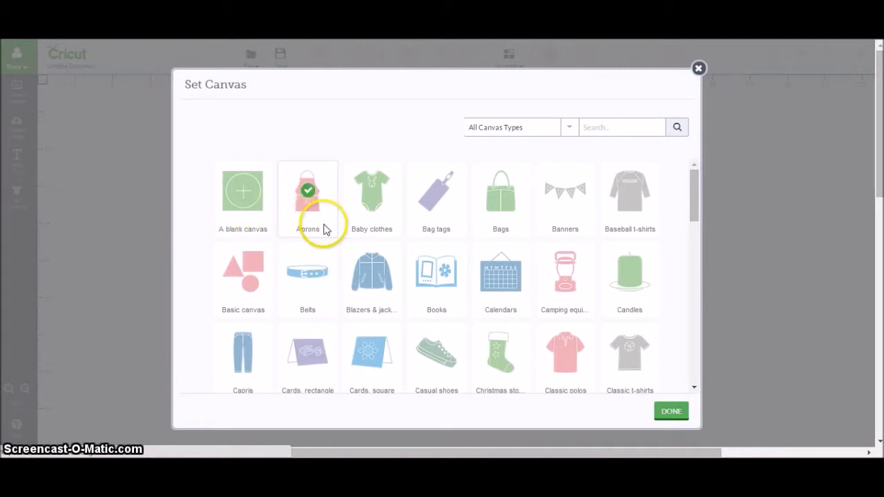
mouse_move(522, 243)
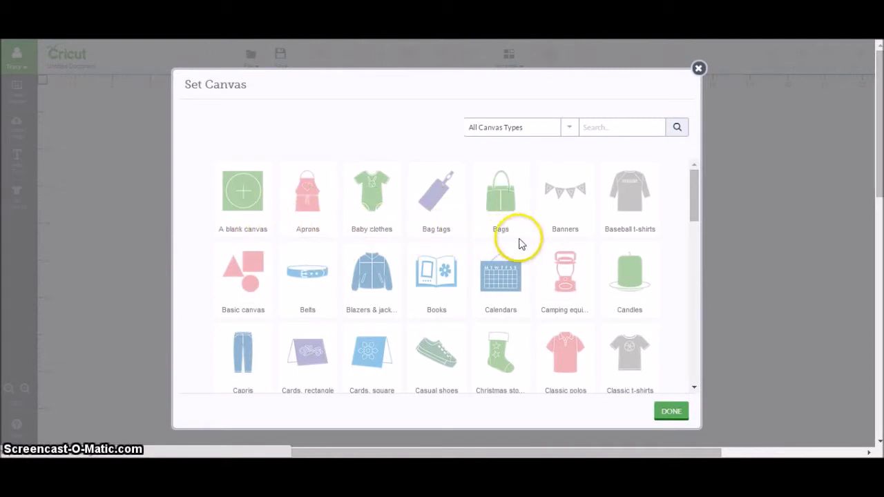
mouse_move(694, 220)
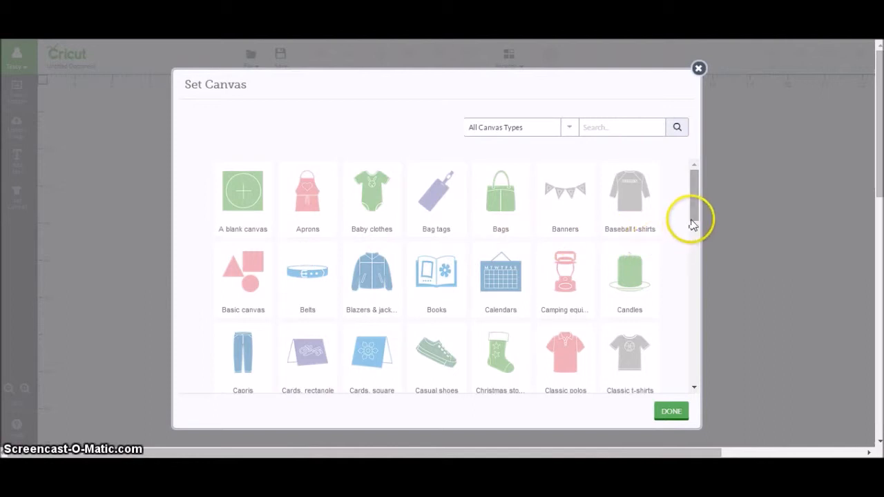
scroll(down, 3)
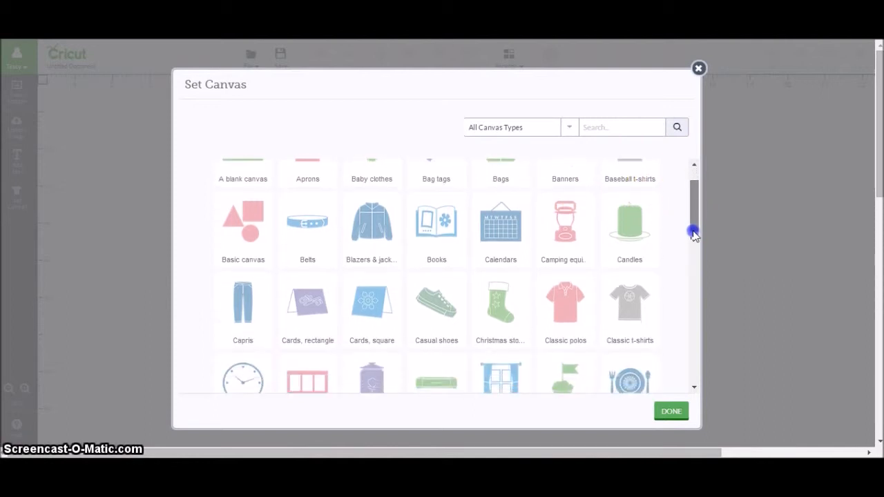
scroll(down, 3)
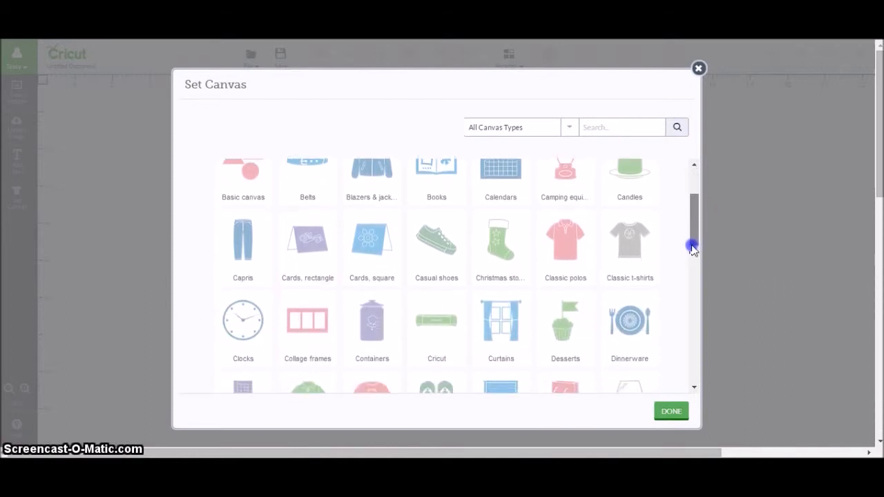
scroll(down, 3)
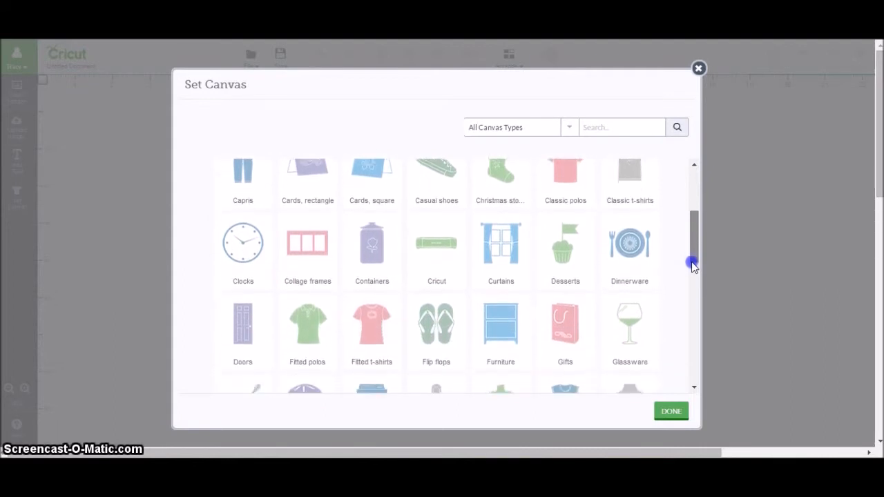
scroll(down, 3)
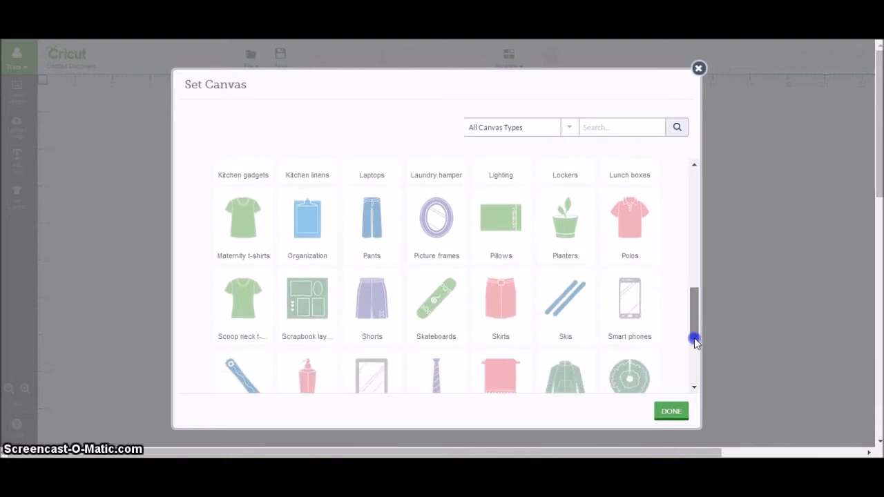
scroll(down, 3)
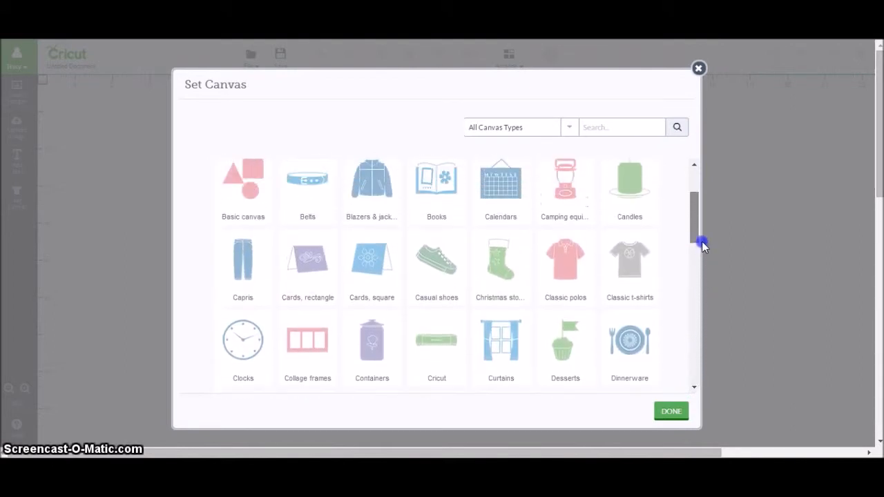
scroll(up, 3)
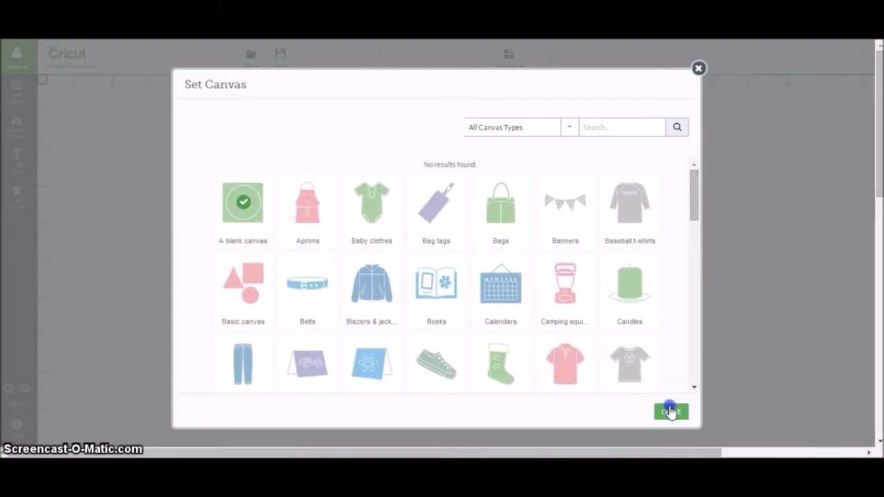
click(670, 411)
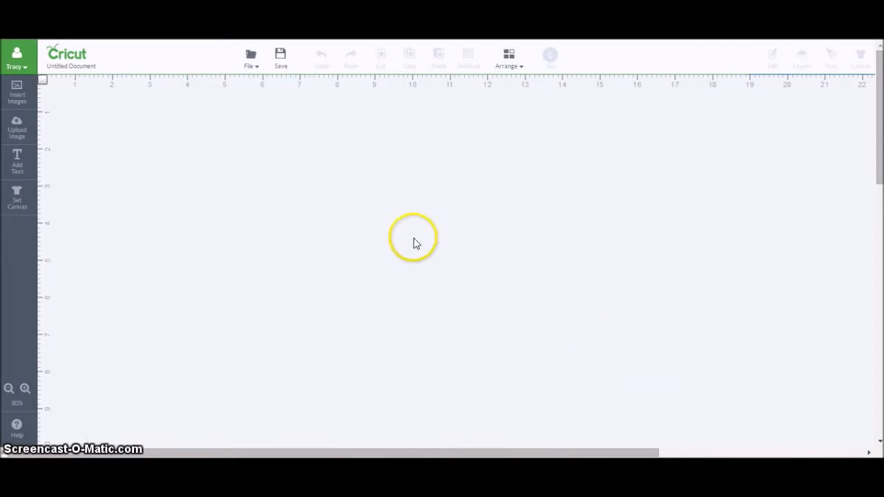
mouse_move(17, 98)
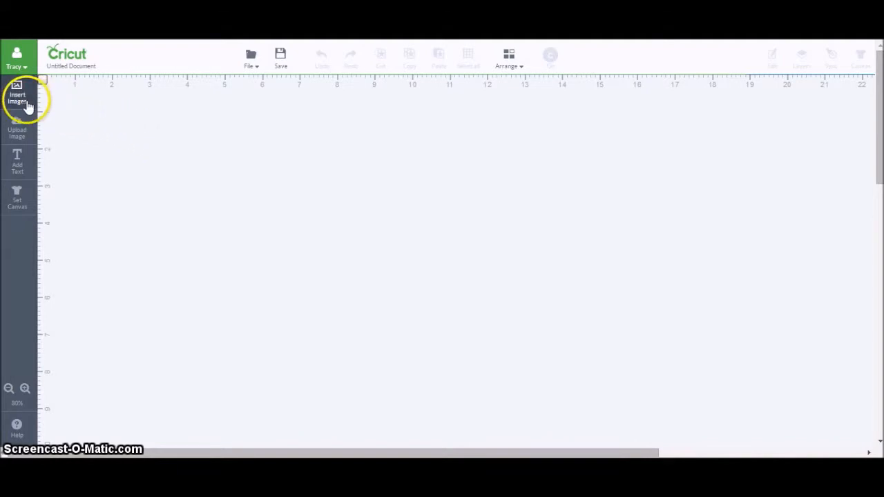
- Open the image library and view the All Images source options
click(16, 97)
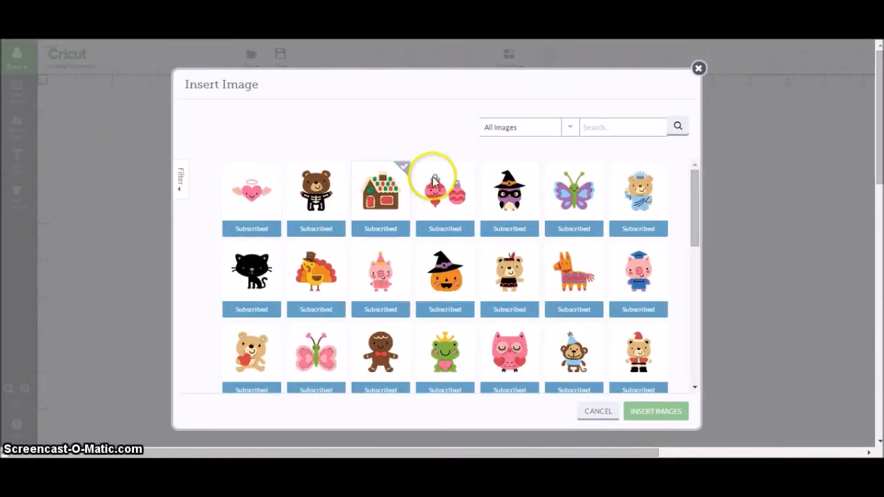
mouse_move(568, 139)
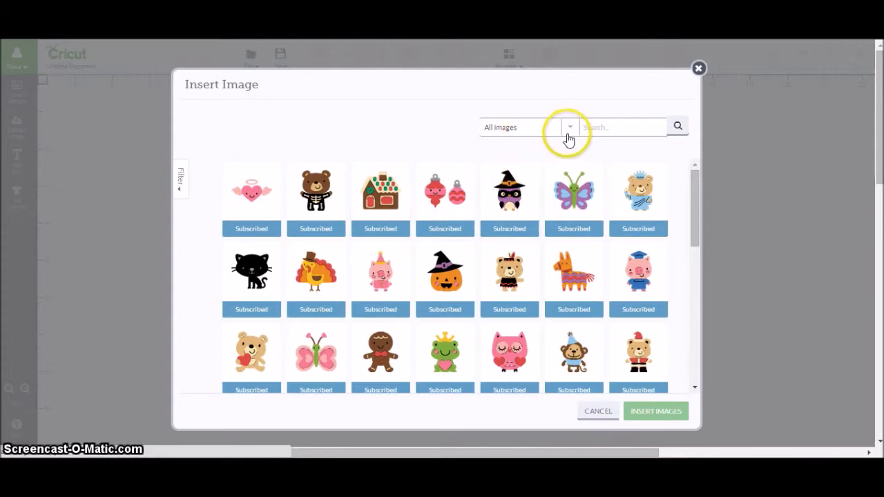
click(570, 127)
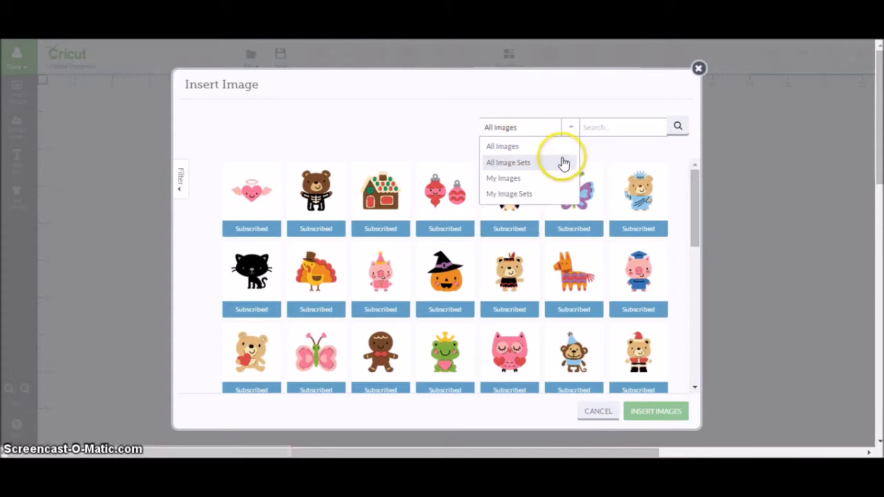
mouse_move(561, 178)
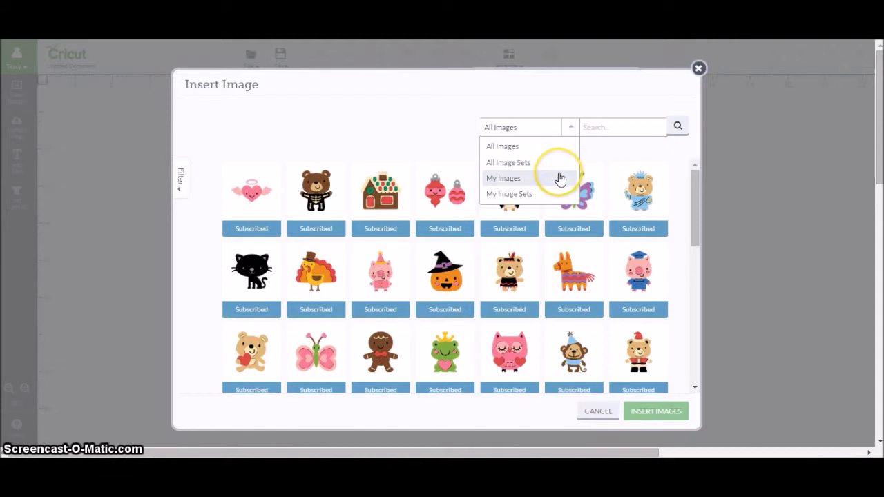
mouse_move(558, 197)
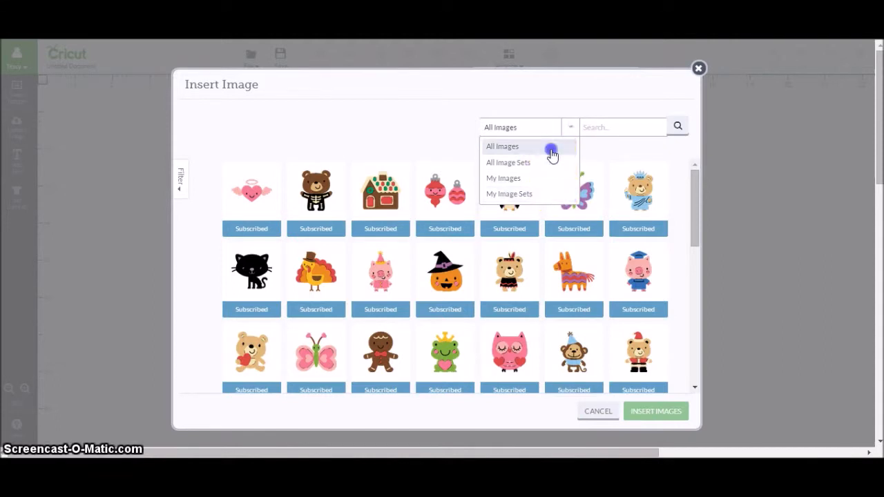
- Search all images for 'school', returning 566 results
click(502, 146)
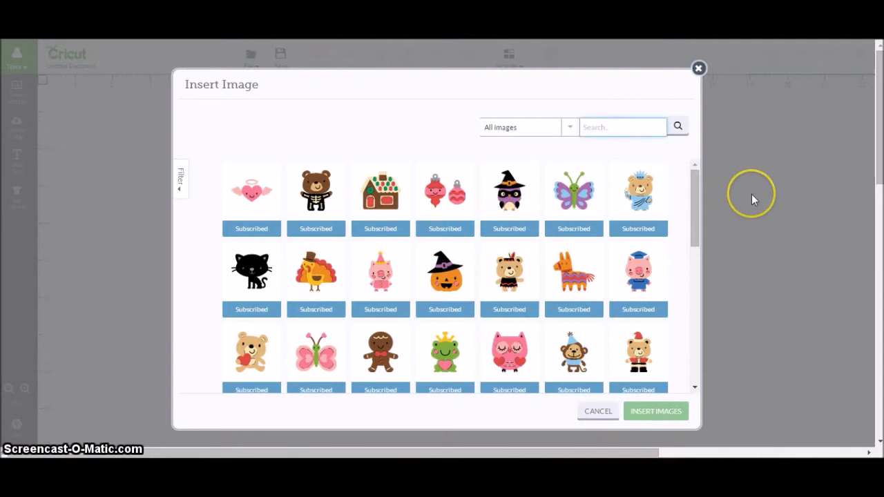
text(s)
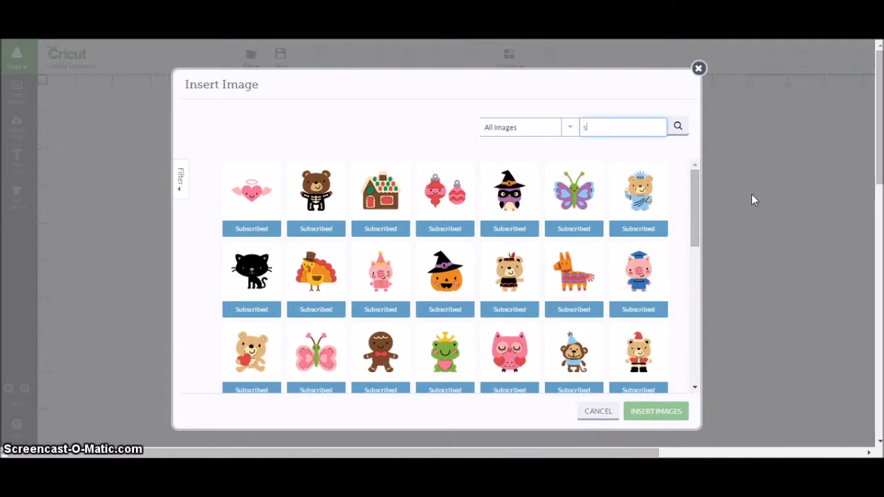
text(chool)
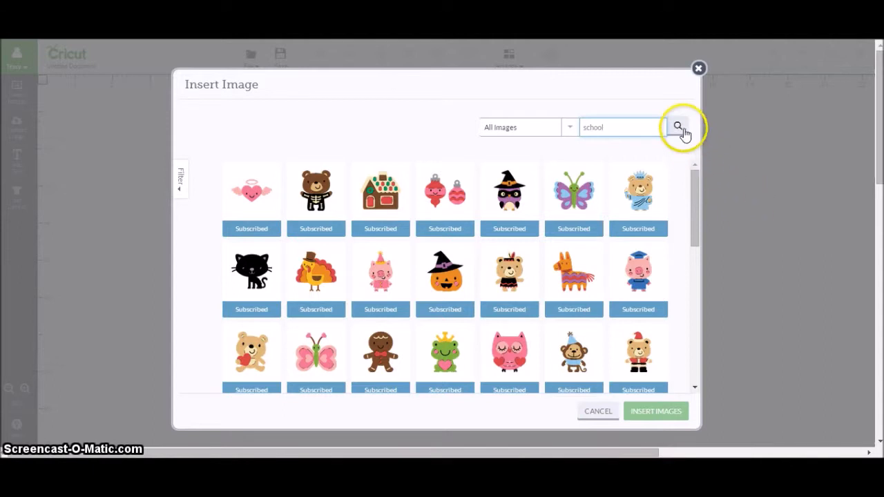
click(678, 127)
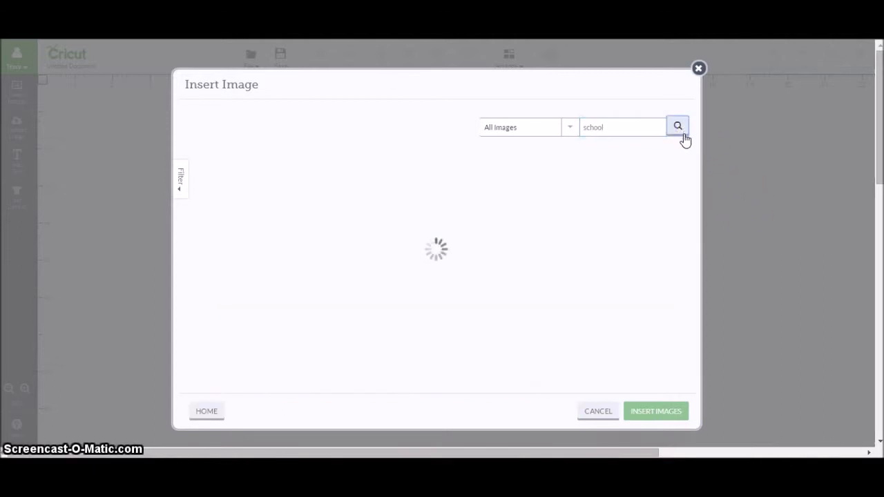
click(678, 126)
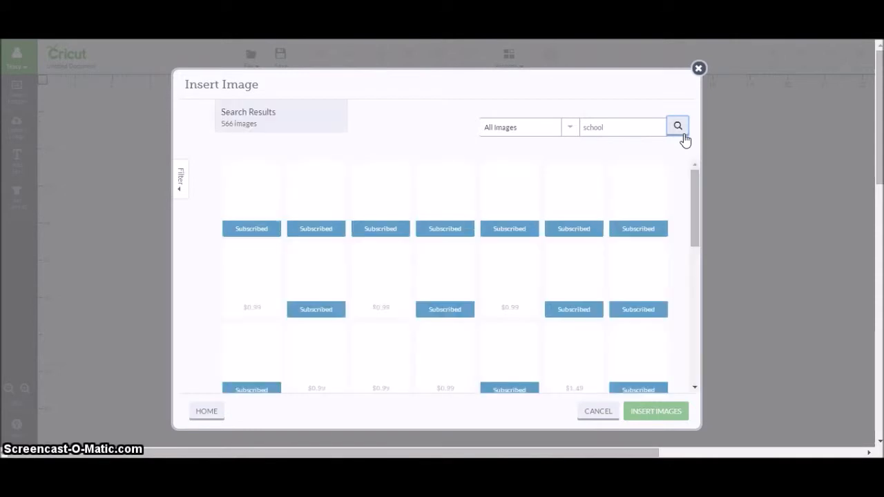
click(678, 126)
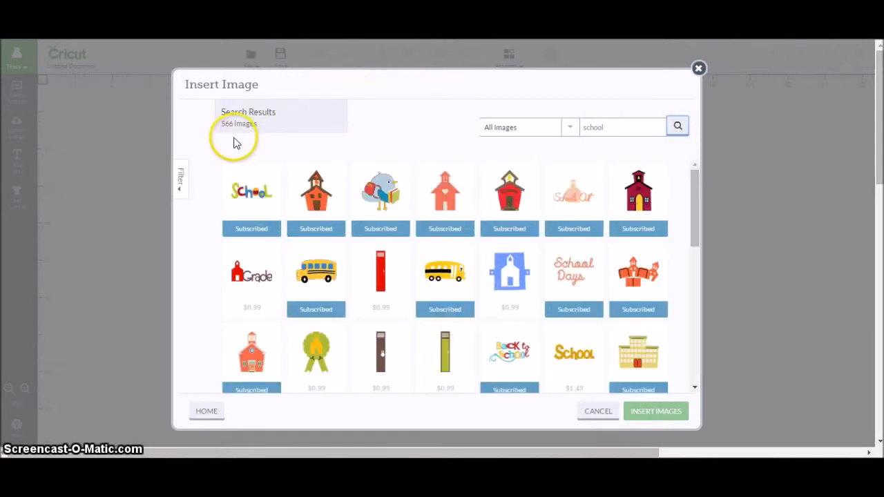
- Select the School Days title, school bus and School Girl images and insert them
click(251, 192)
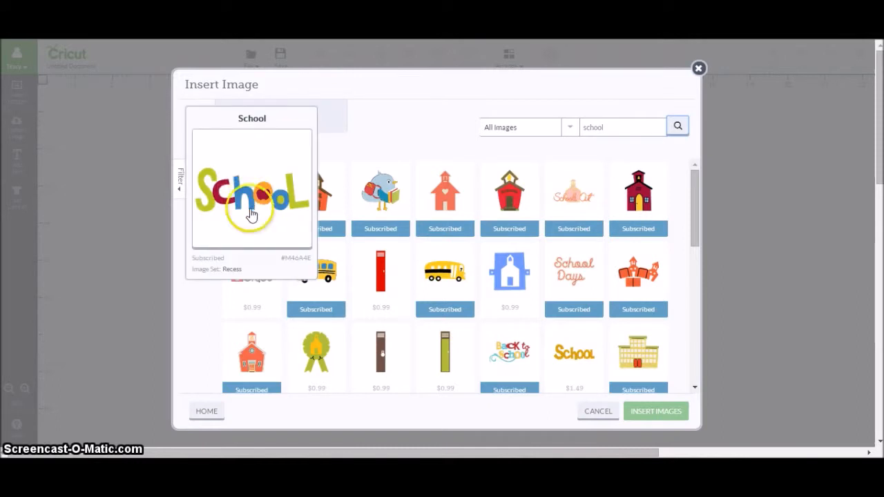
mouse_move(284, 238)
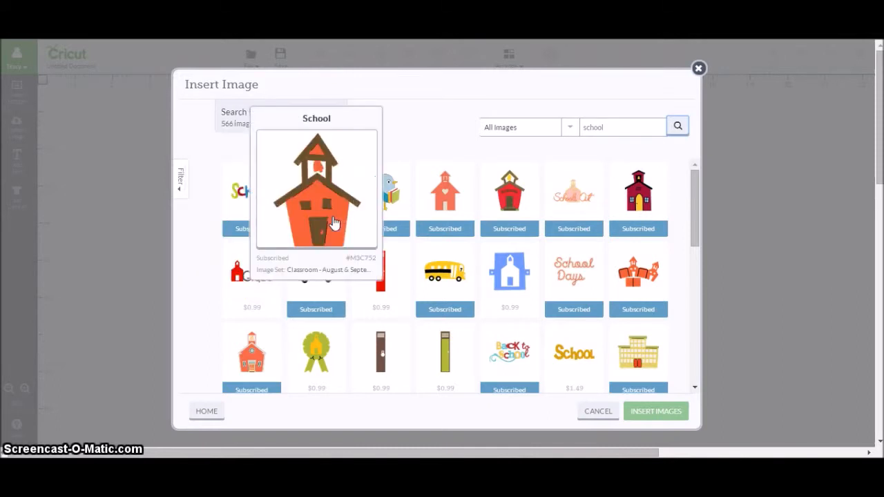
click(445, 190)
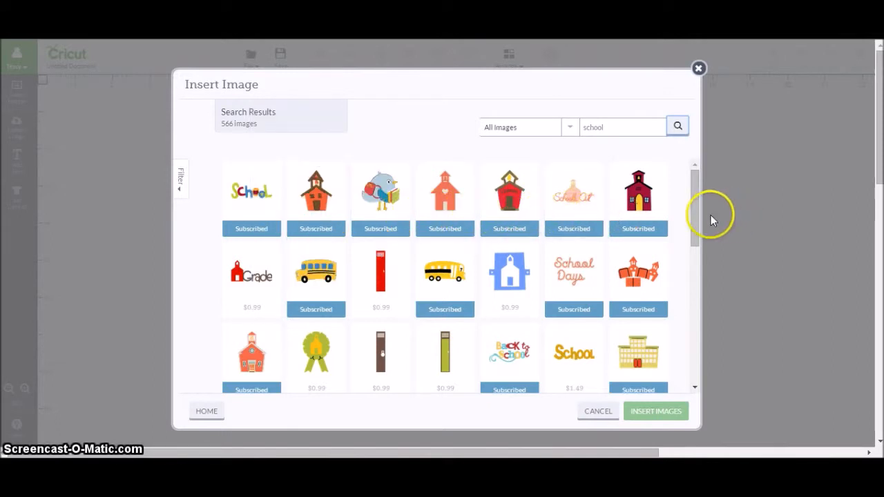
scroll(down, 3)
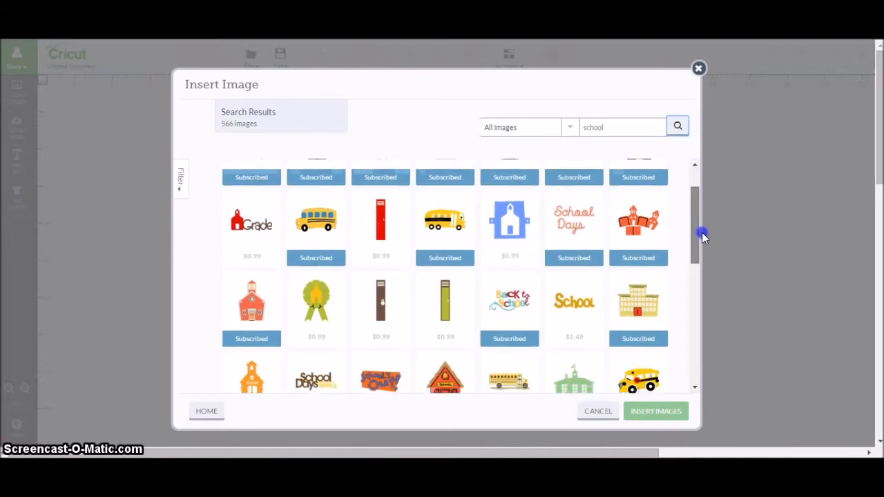
scroll(down, 3)
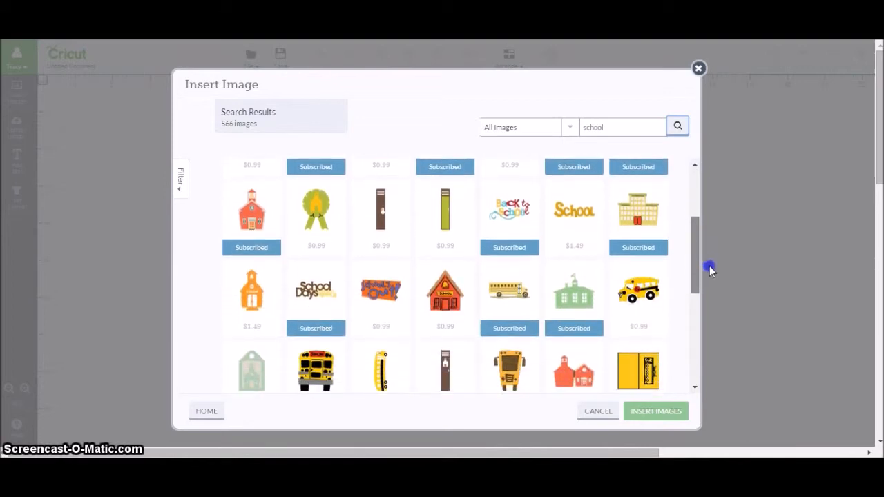
scroll(down, 3)
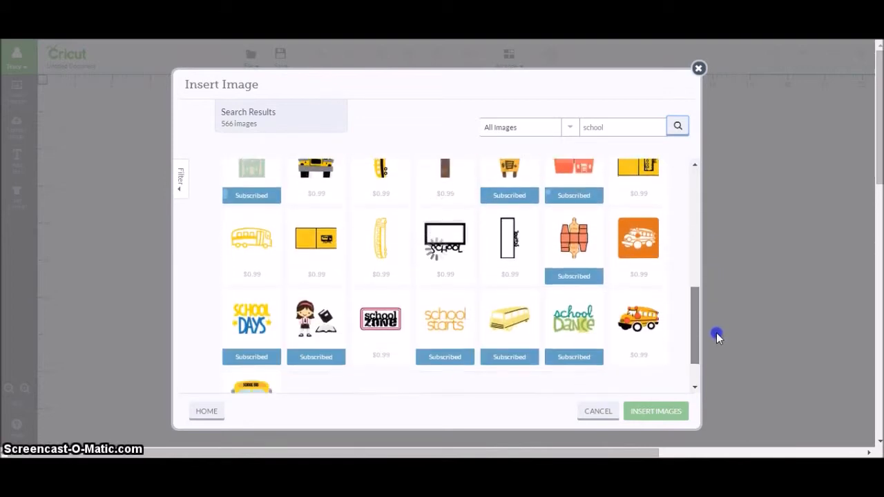
scroll(down, 3)
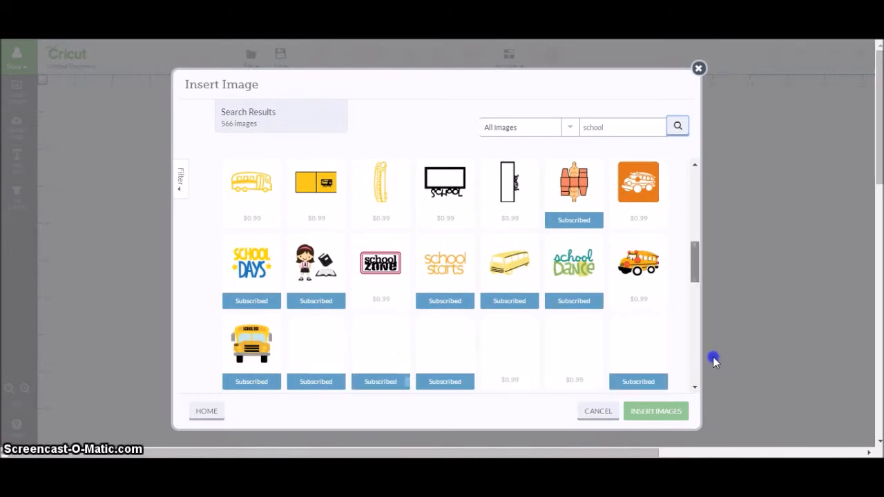
scroll(down, 3)
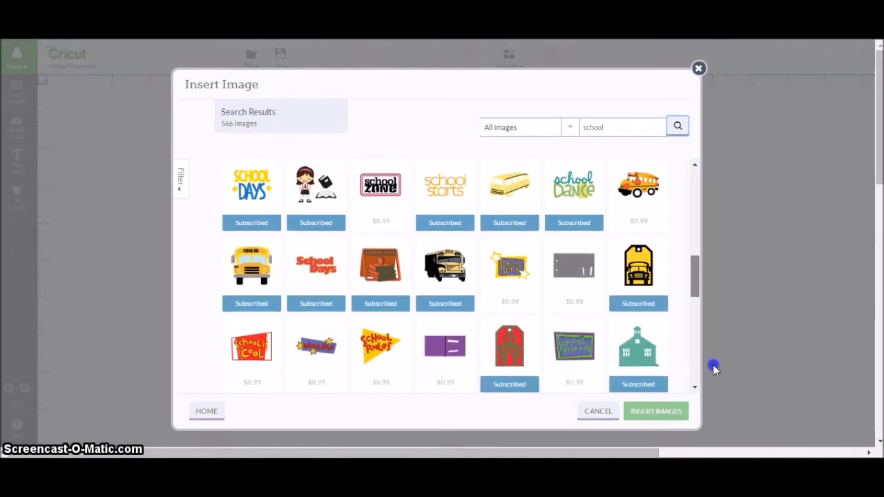
scroll(up, 3)
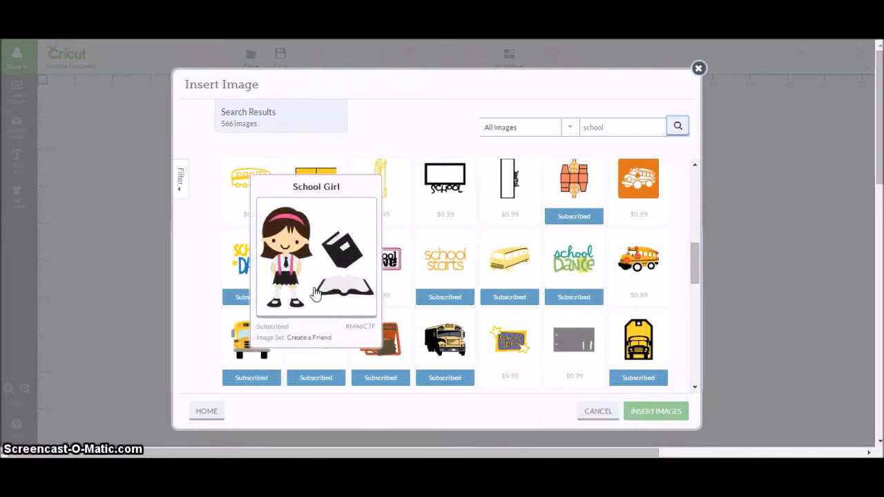
click(316, 259)
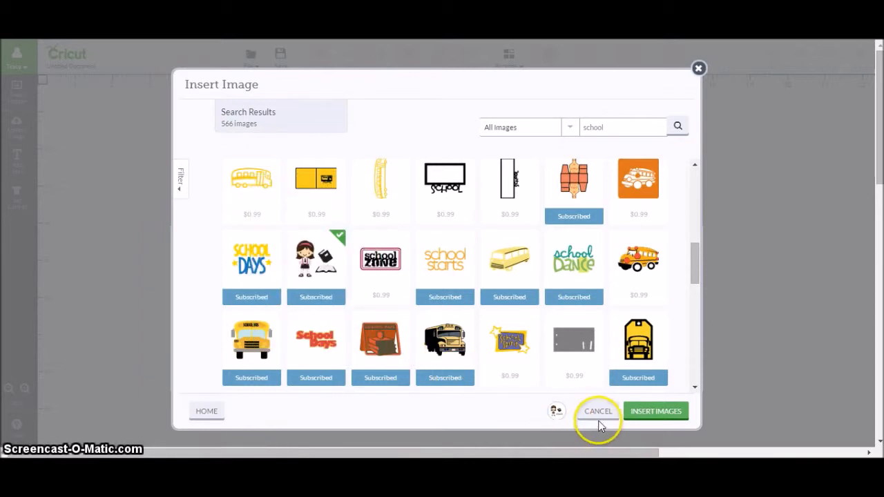
mouse_move(556, 411)
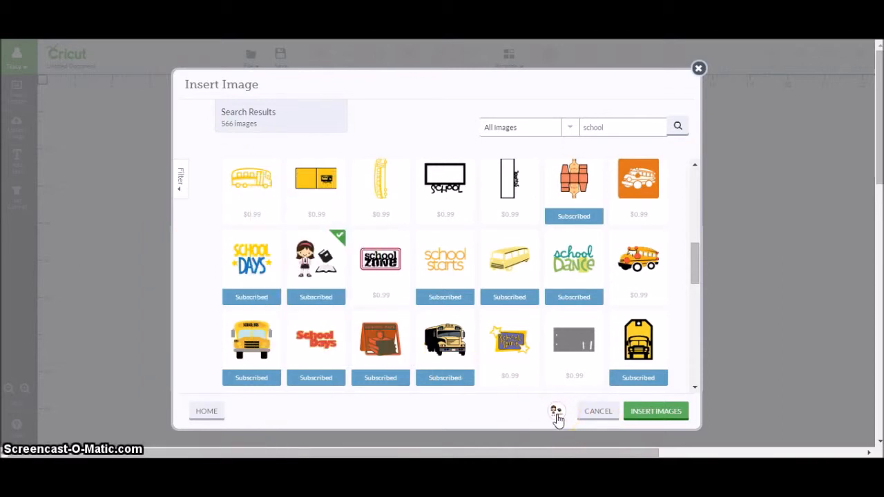
click(251, 338)
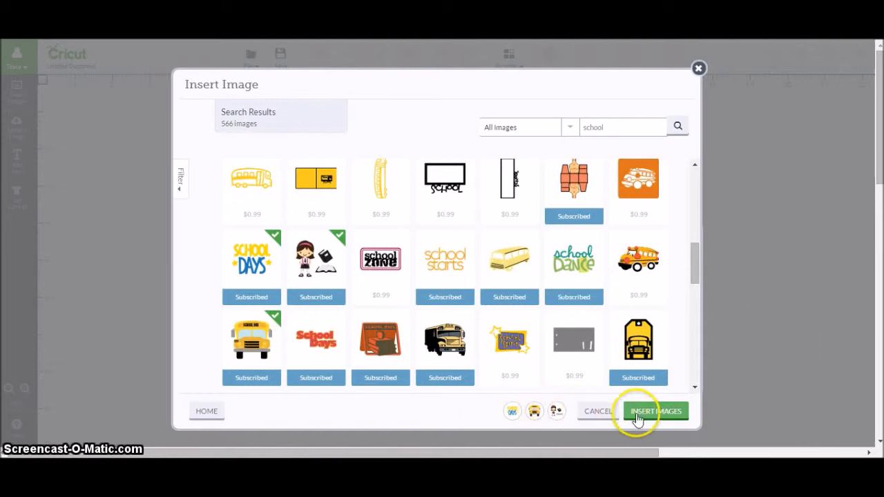
mouse_move(552, 411)
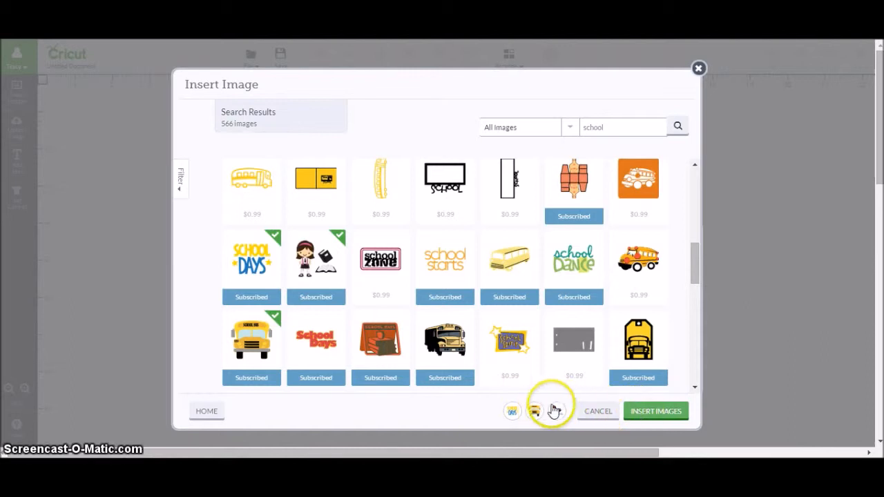
mouse_move(513, 418)
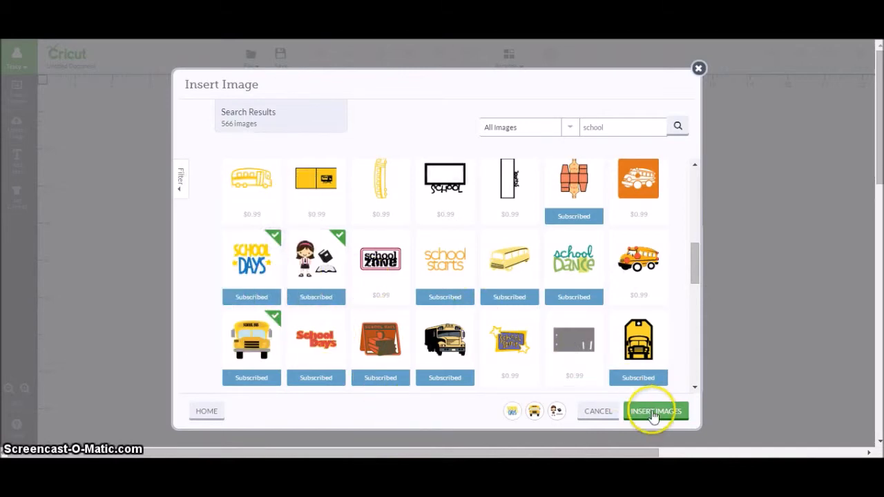
click(655, 412)
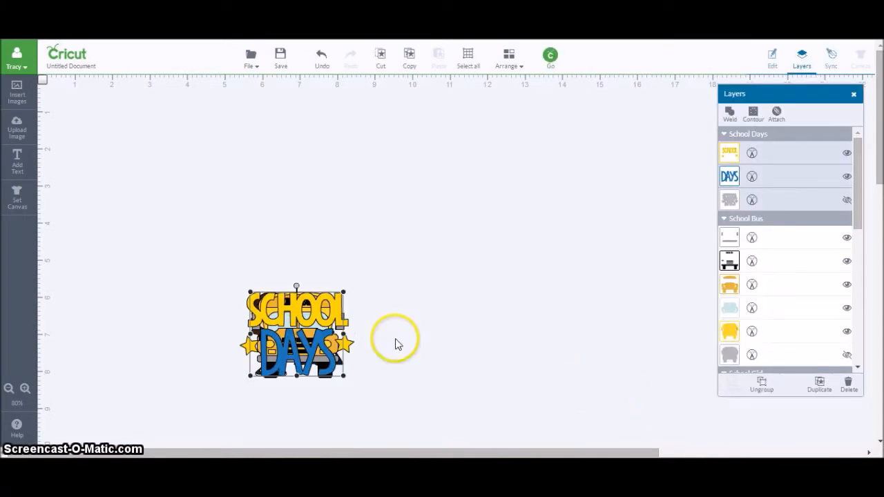
- Move the title to the top left, the bus below it, the girl beside it, and enlarge the title
drag(296, 332, 269, 197)
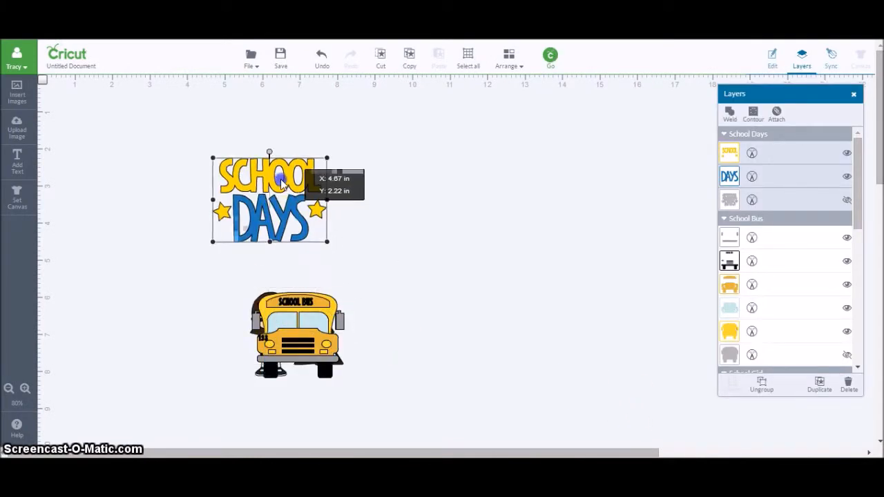
drag(269, 199, 144, 167)
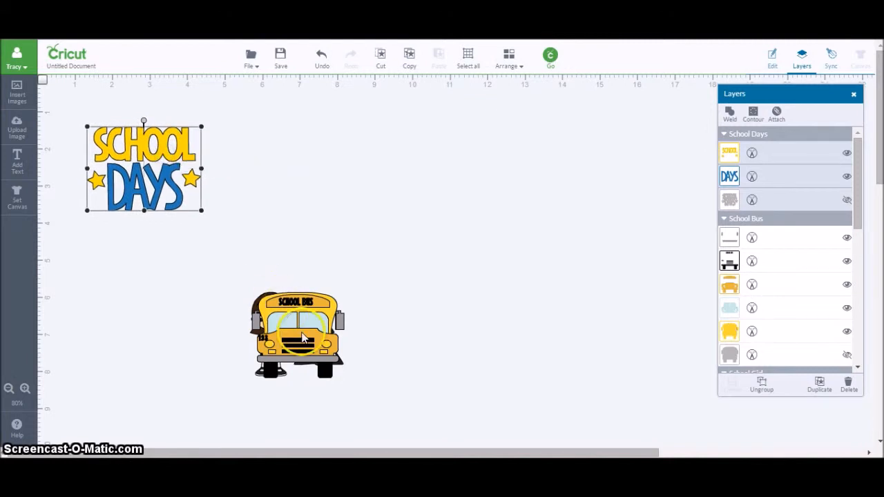
drag(300, 335, 148, 297)
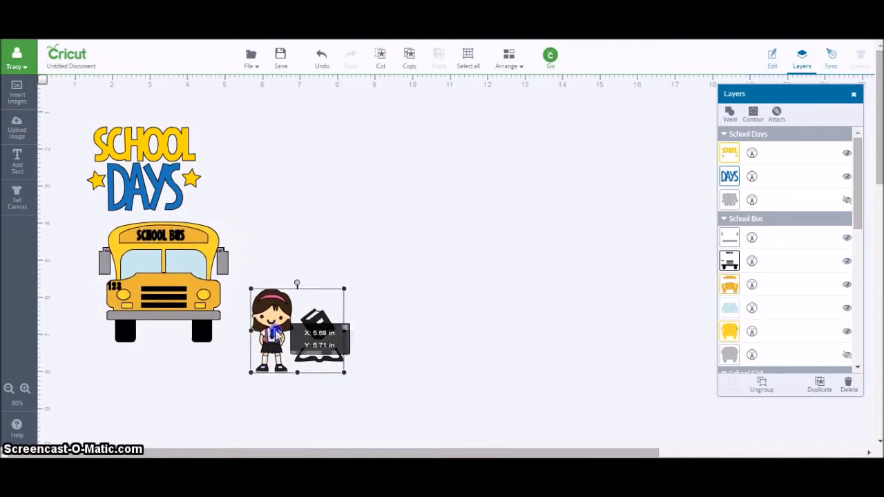
drag(297, 328, 280, 301)
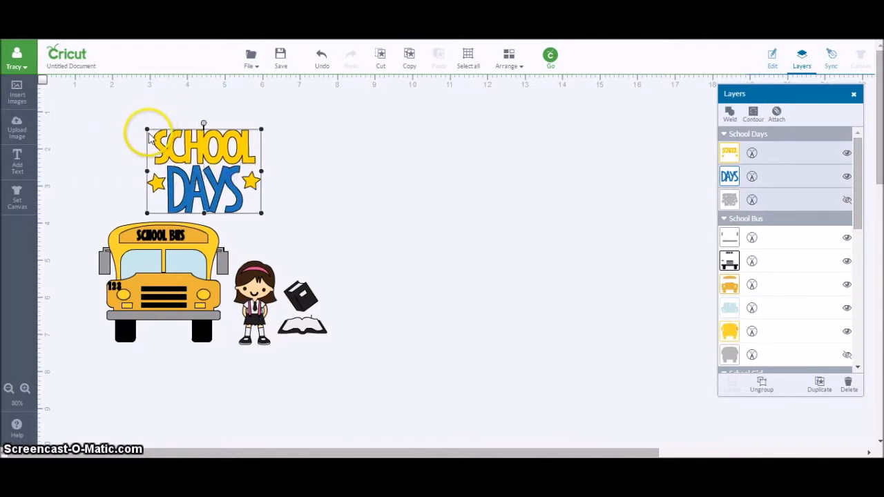
drag(145, 129, 107, 96)
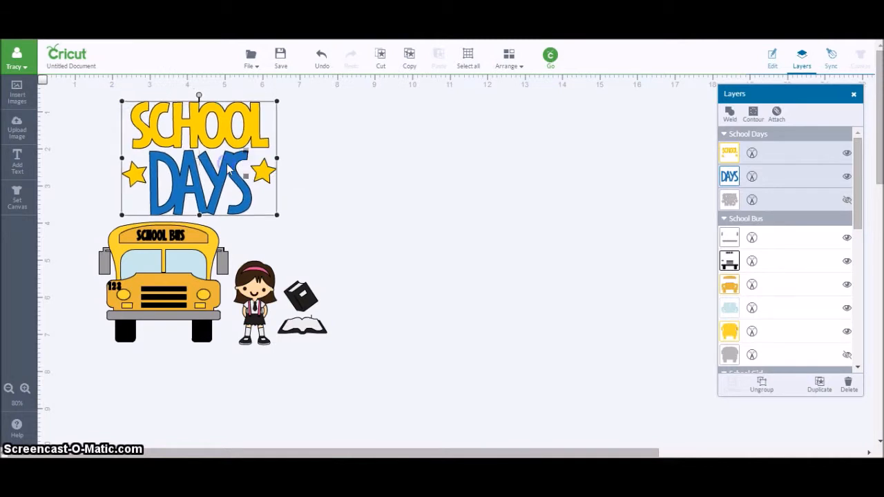
mouse_move(365, 171)
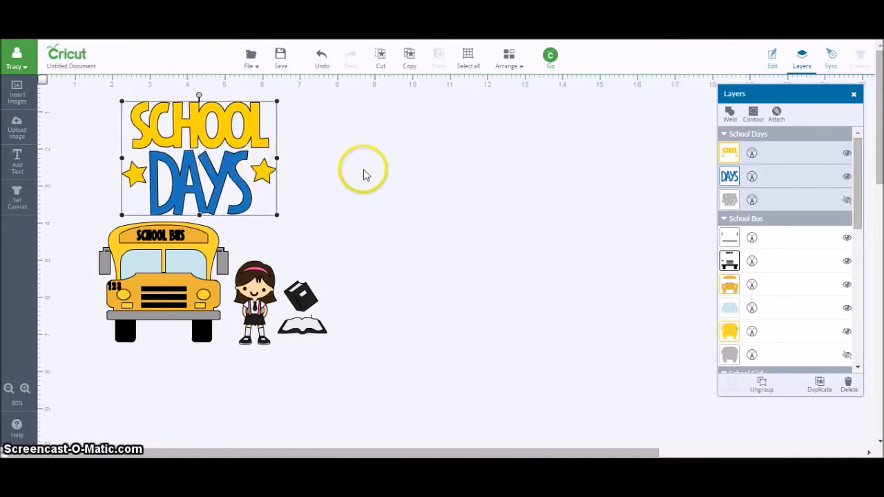
mouse_move(532, 235)
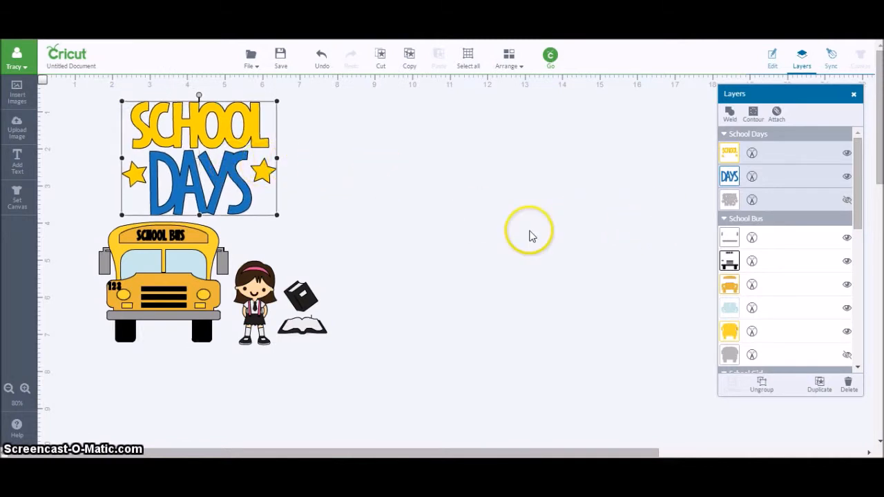
mouse_move(781, 158)
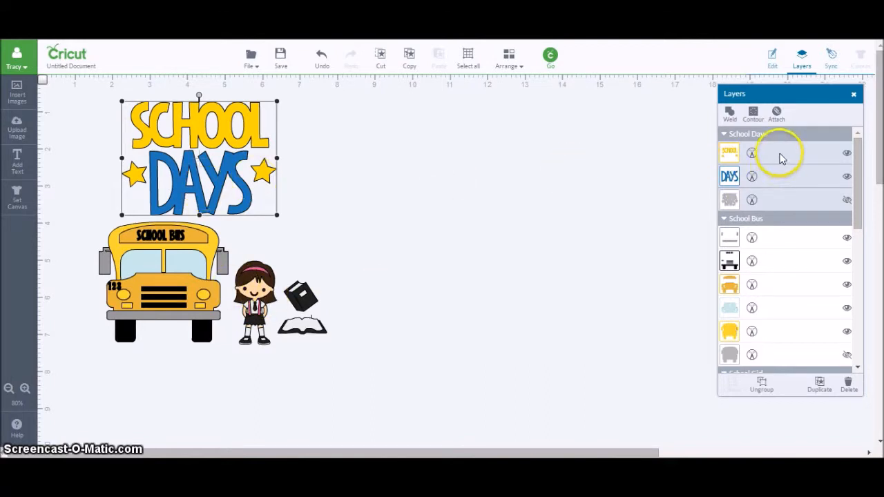
mouse_move(784, 200)
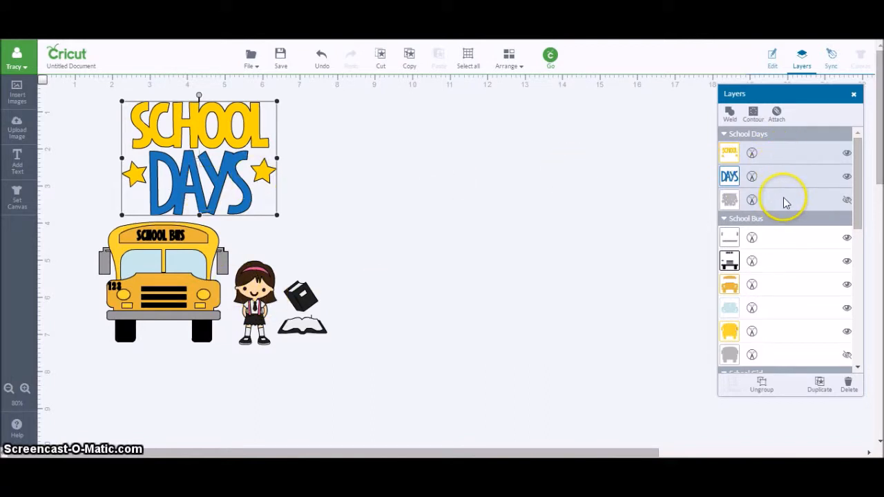
mouse_move(791, 163)
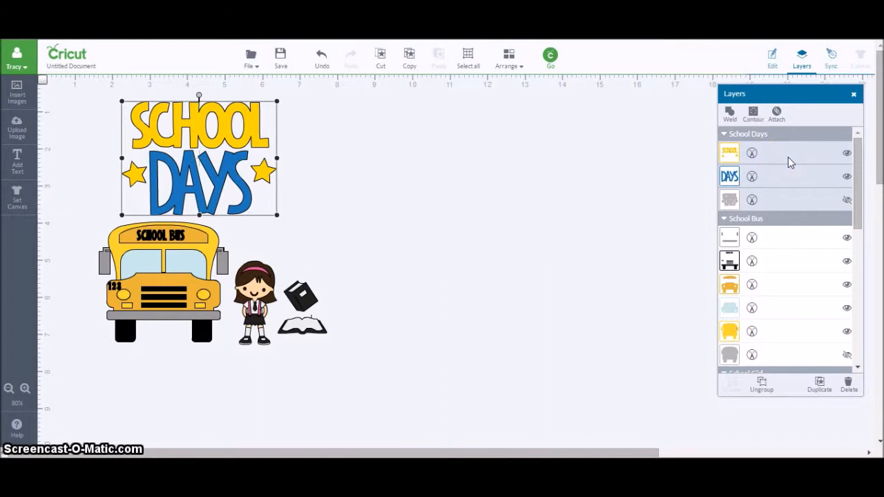
- Colour the SCHOOL layer and stars red and the DAYS layer orange
click(730, 153)
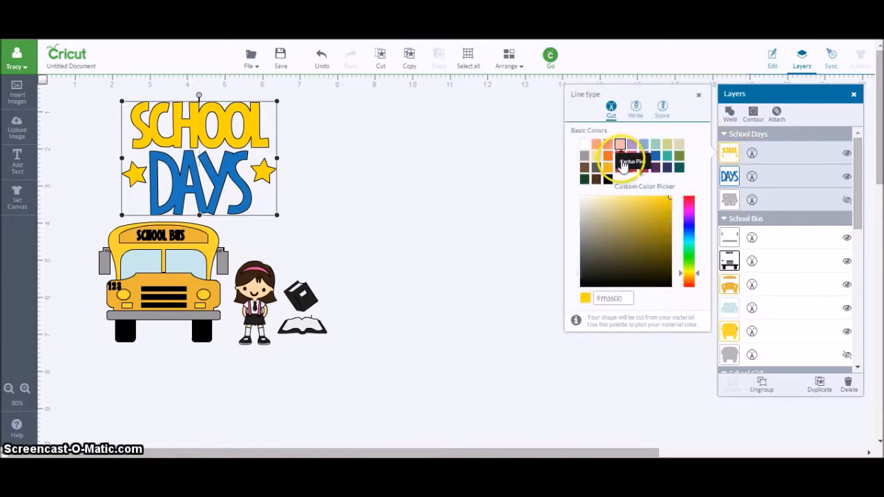
click(621, 144)
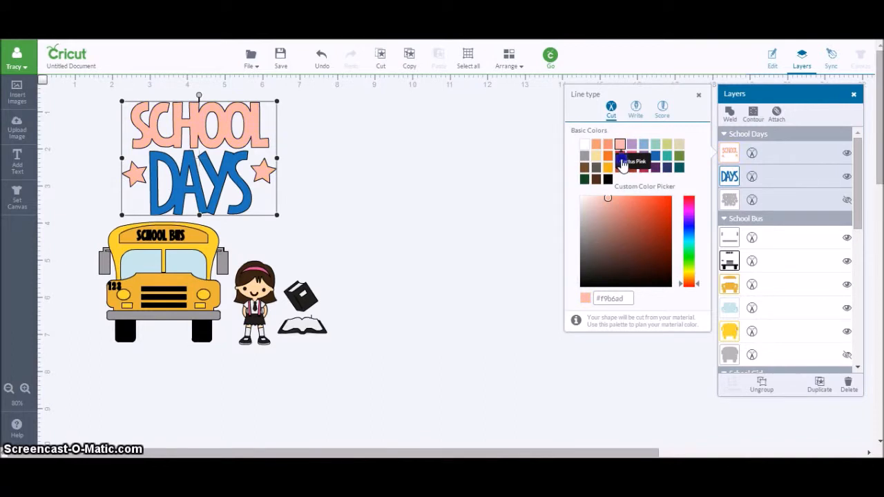
click(619, 154)
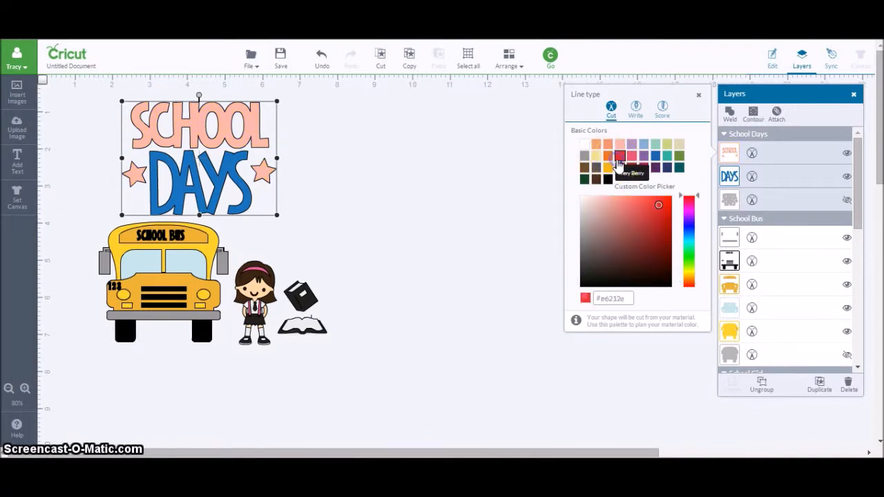
click(619, 154)
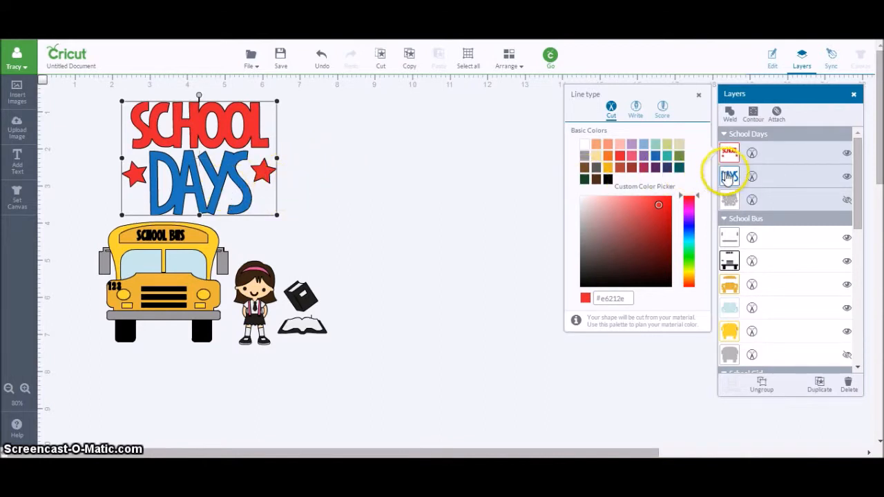
click(615, 153)
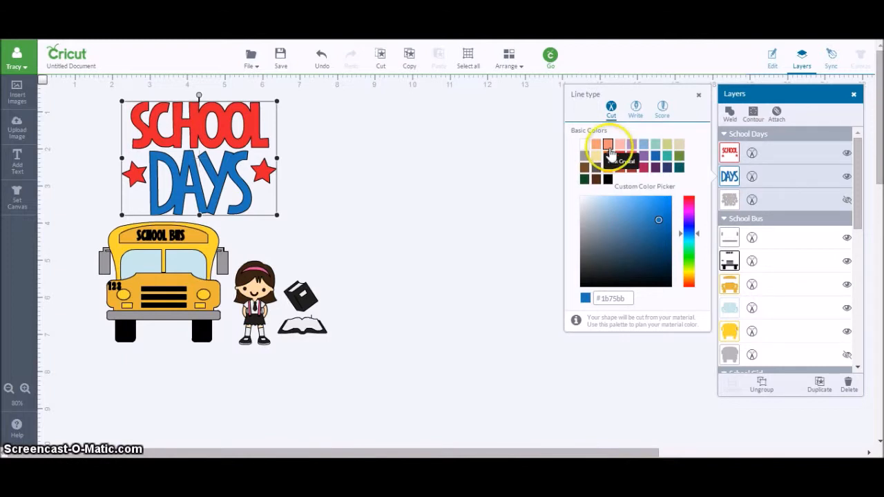
click(608, 155)
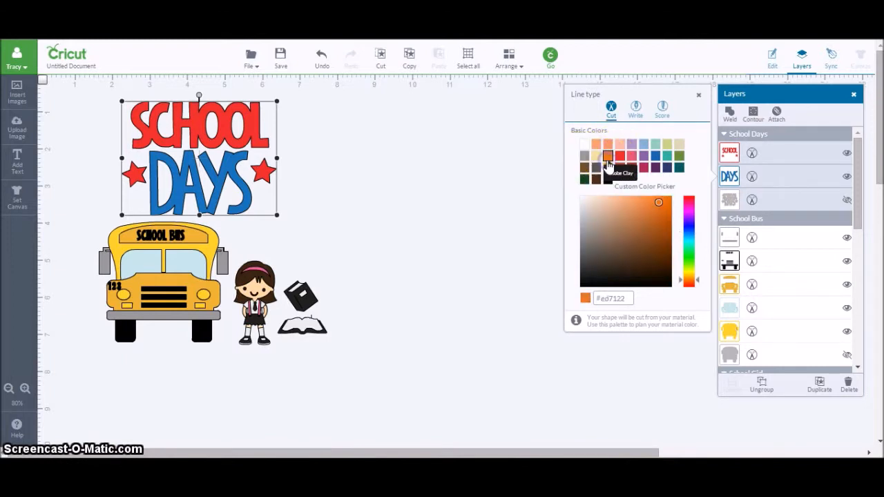
click(608, 156)
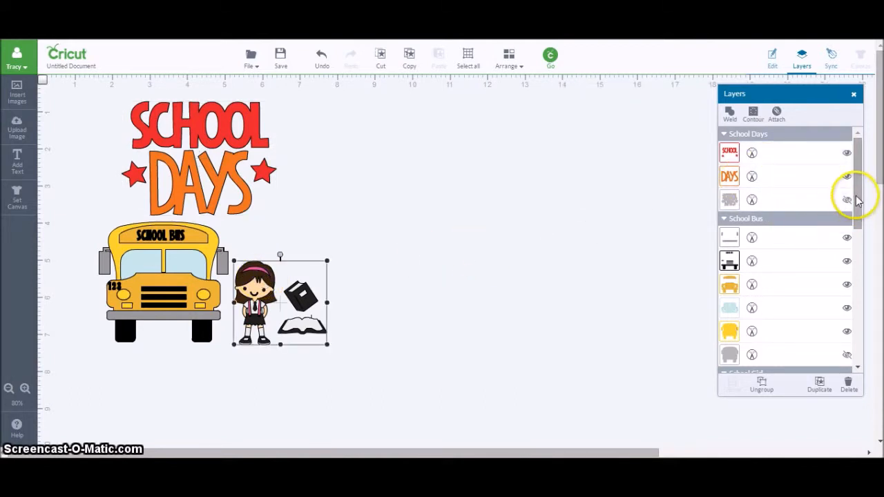
- Set the school girl's hair layer colour to orange
scroll(down, 3)
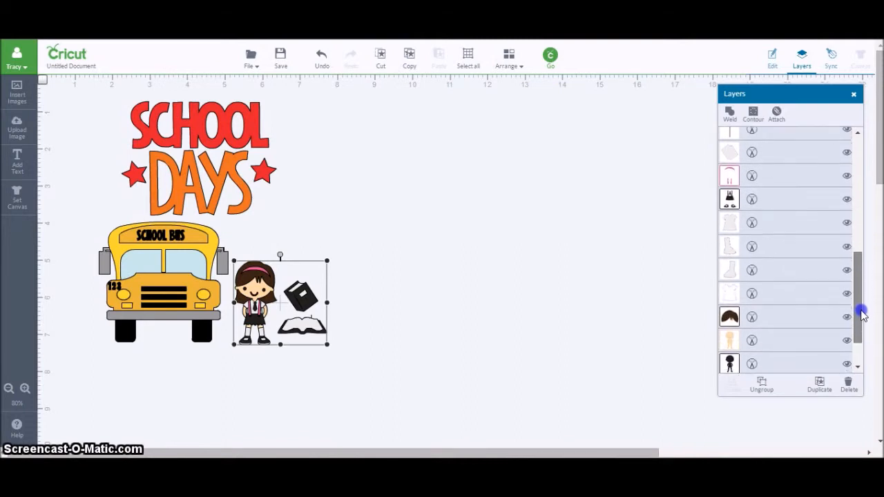
scroll(down, 3)
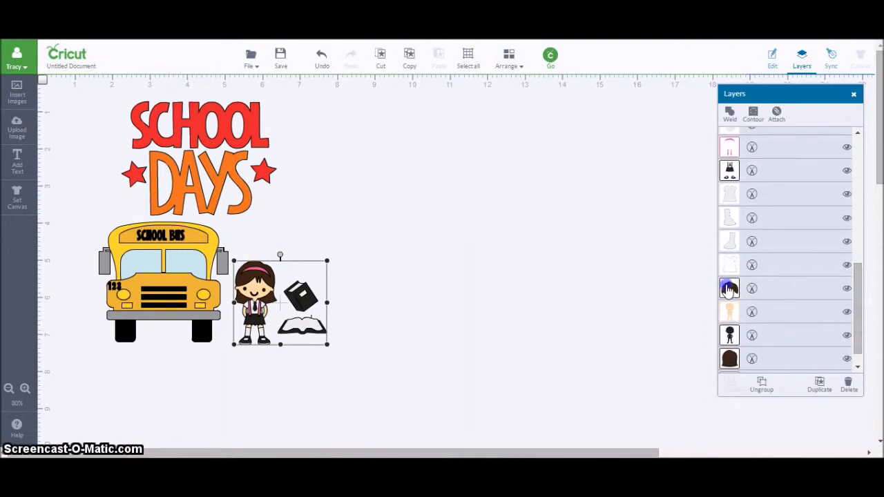
click(730, 288)
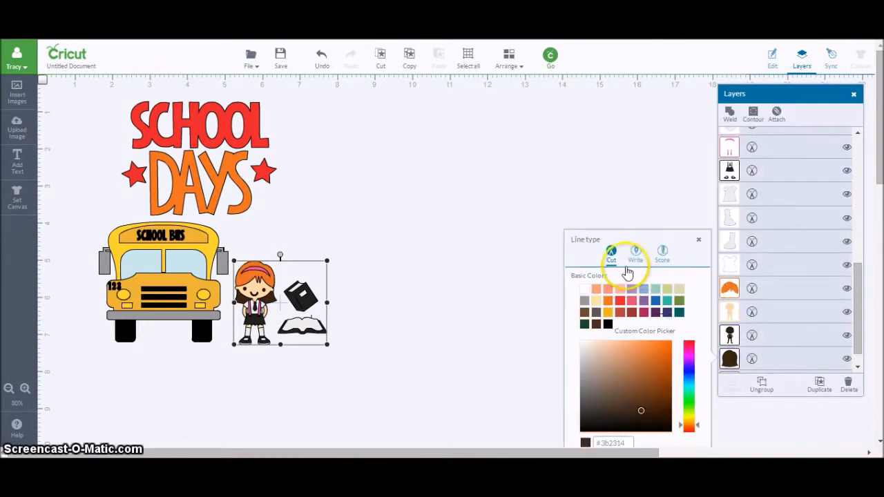
click(607, 300)
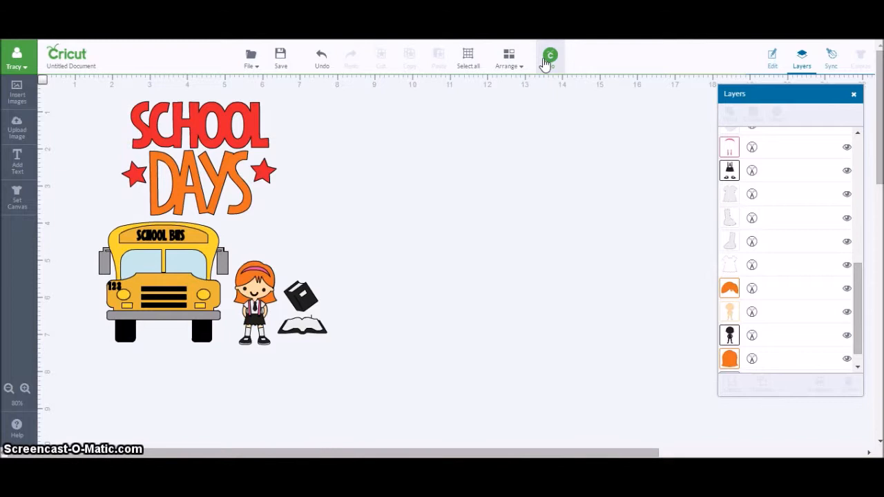
mouse_move(698, 158)
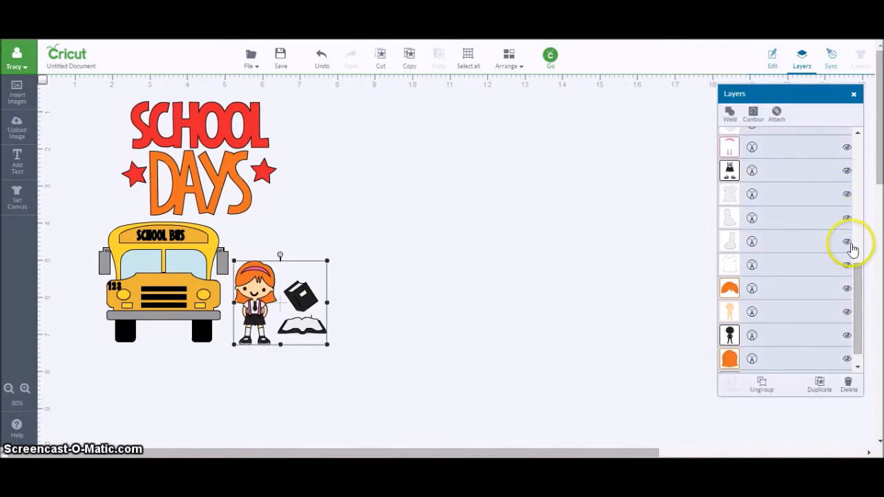
mouse_move(811, 315)
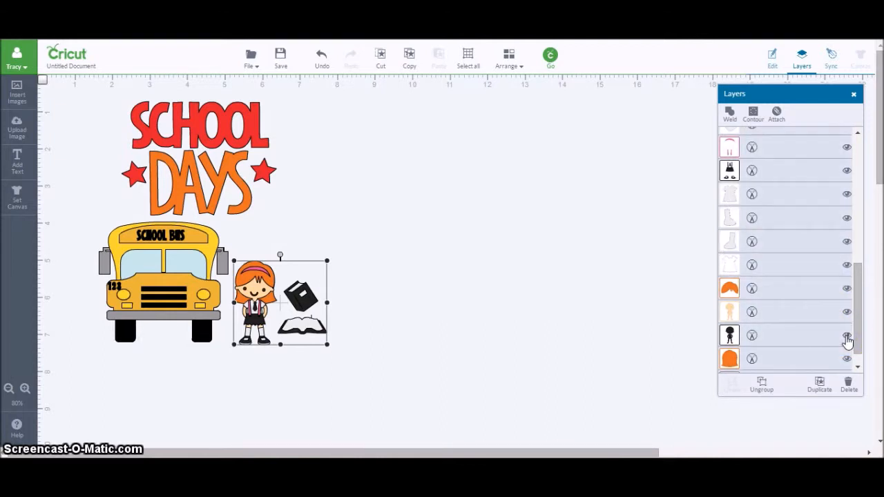
- Hide the closed book and open book layers under School Girl
scroll(up, 3)
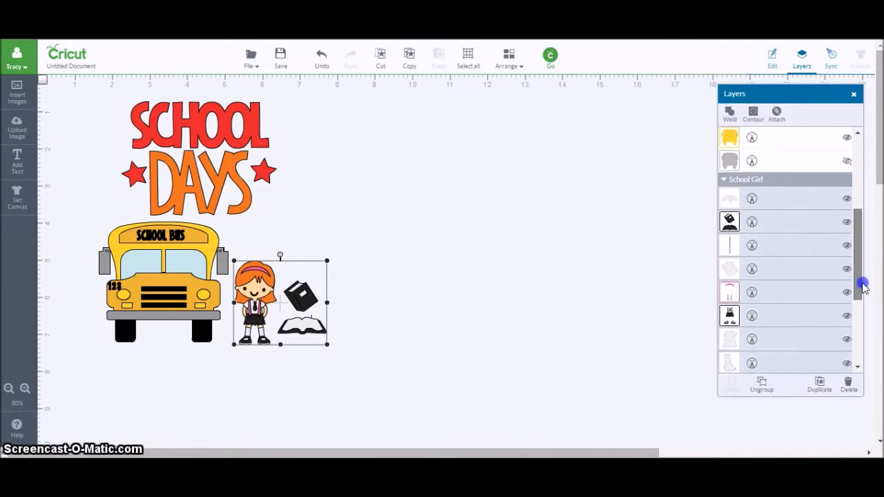
scroll(up, 3)
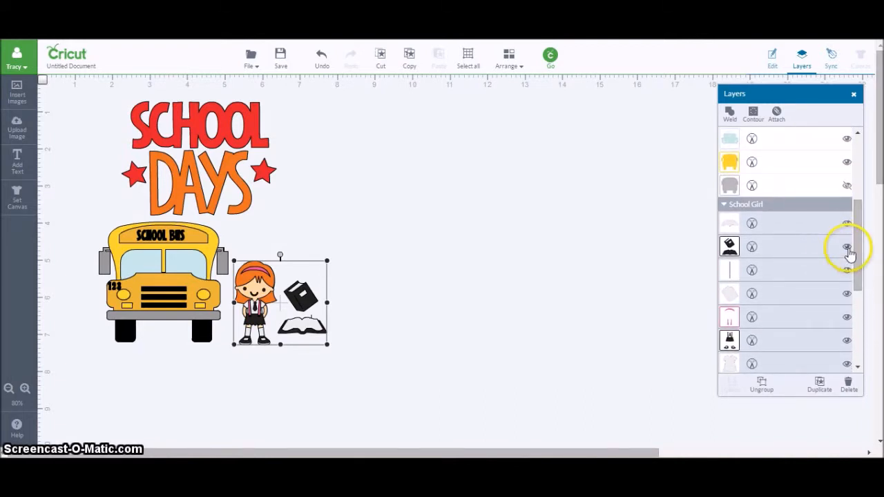
click(847, 223)
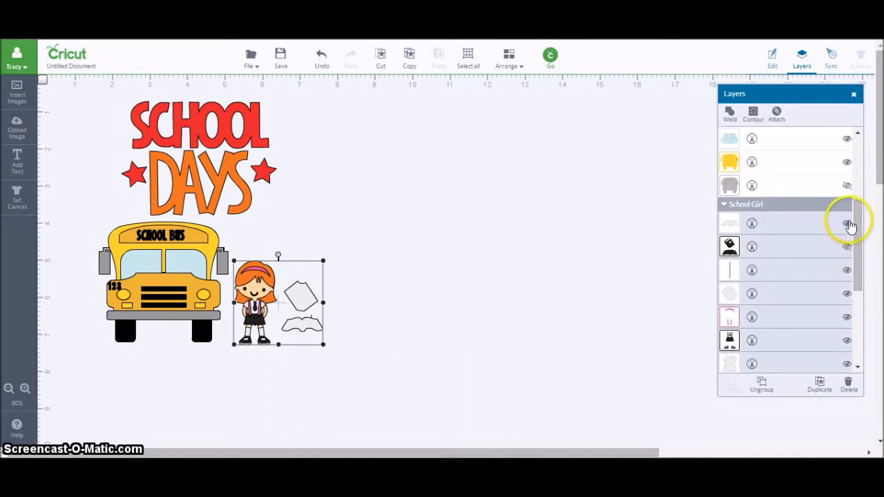
click(847, 223)
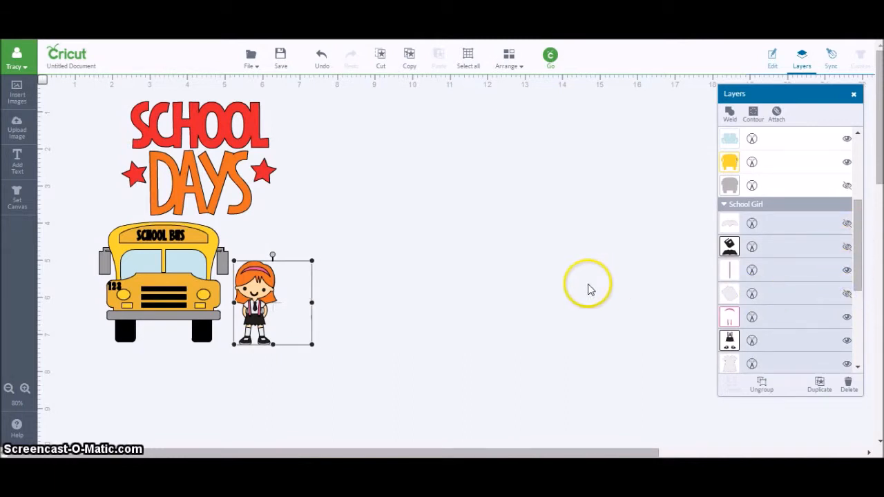
mouse_move(606, 242)
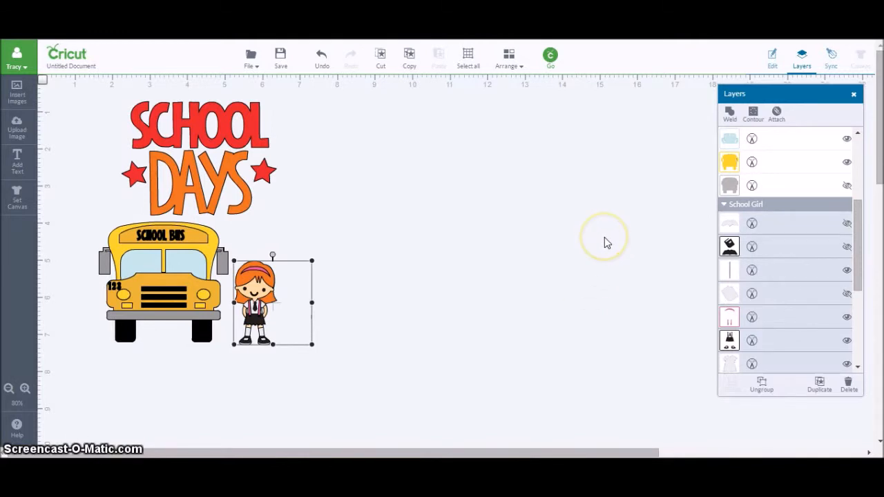
mouse_move(610, 239)
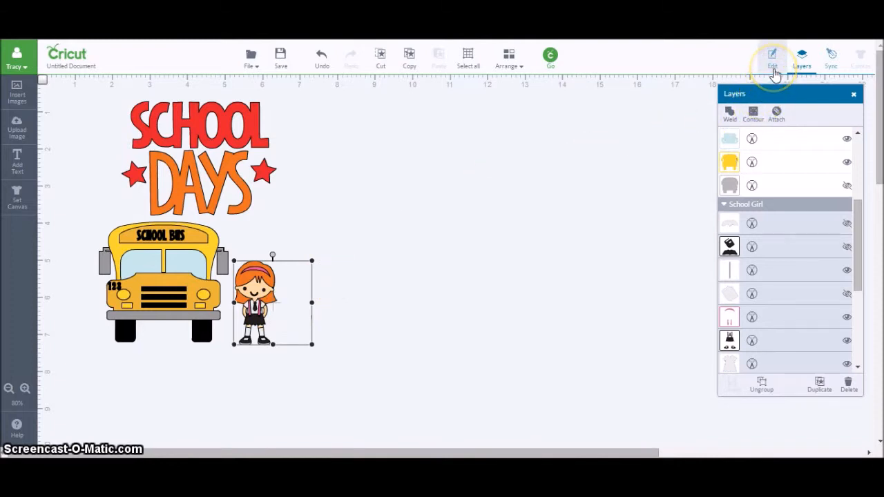
- In the Edit panel, change the school girl's width from 2.08 to 2 inches, proportions locked
click(772, 57)
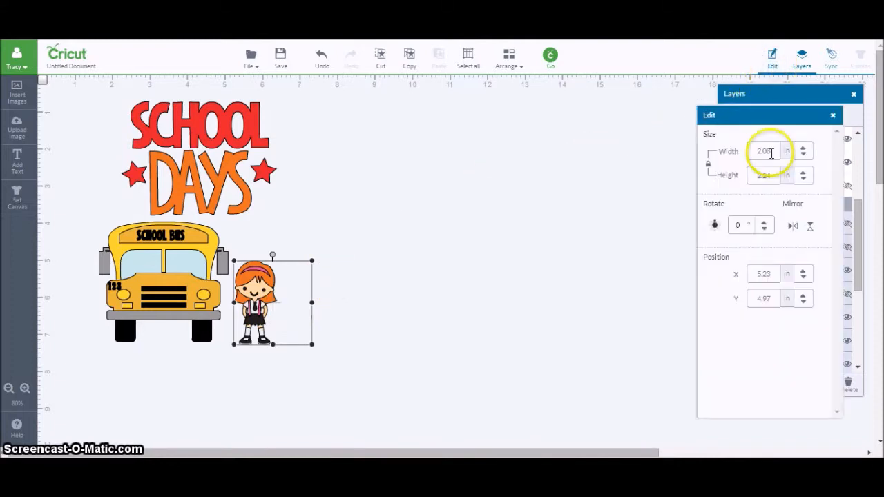
text(2.08)
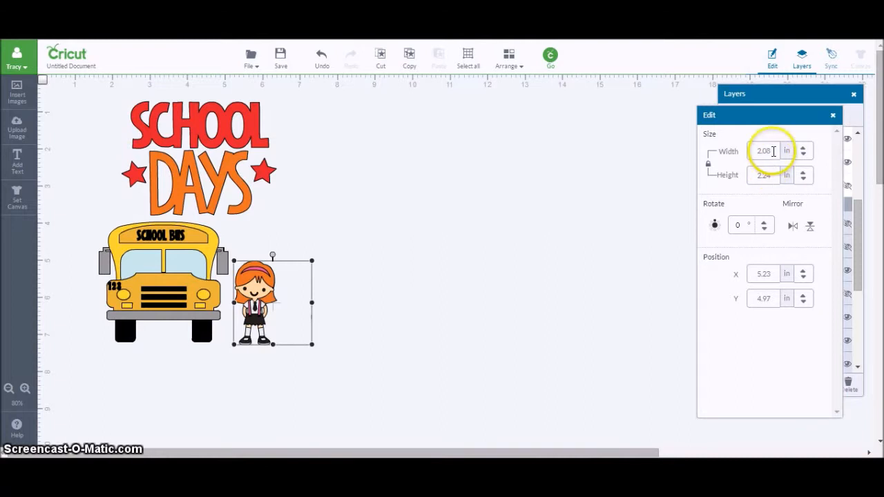
triple_click(763, 151)
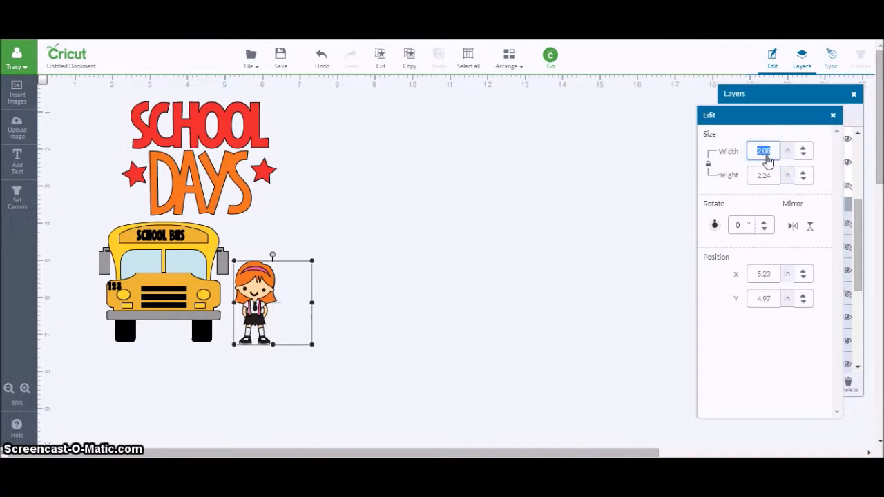
text(2)
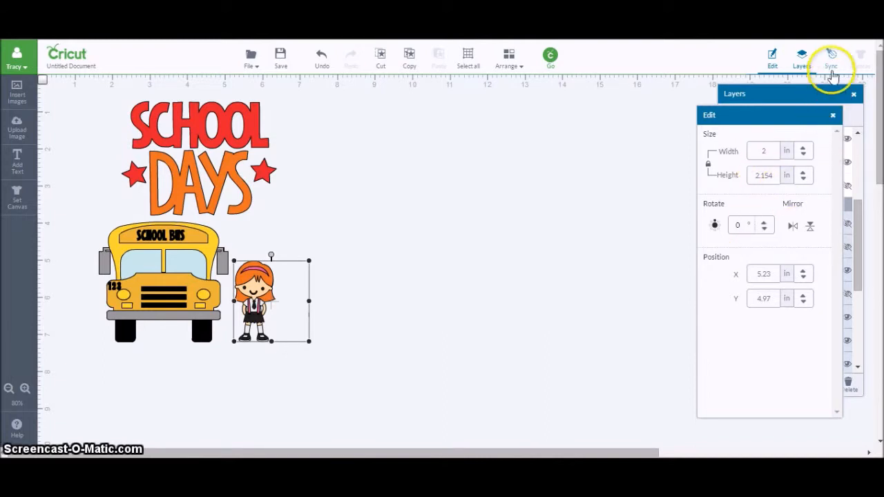
- In Color Sync, merge the bus front into the orange row, cutting colours from 12 to 10
click(832, 56)
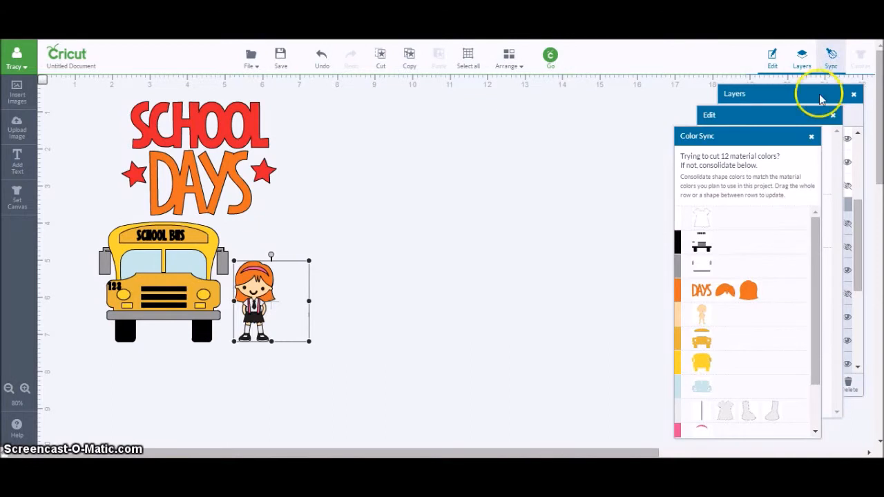
drag(746, 136, 544, 104)
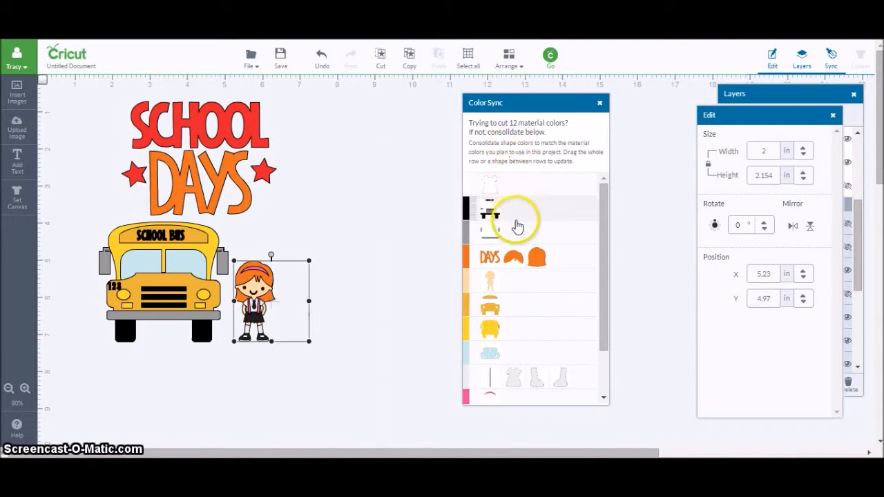
scroll(down, 3)
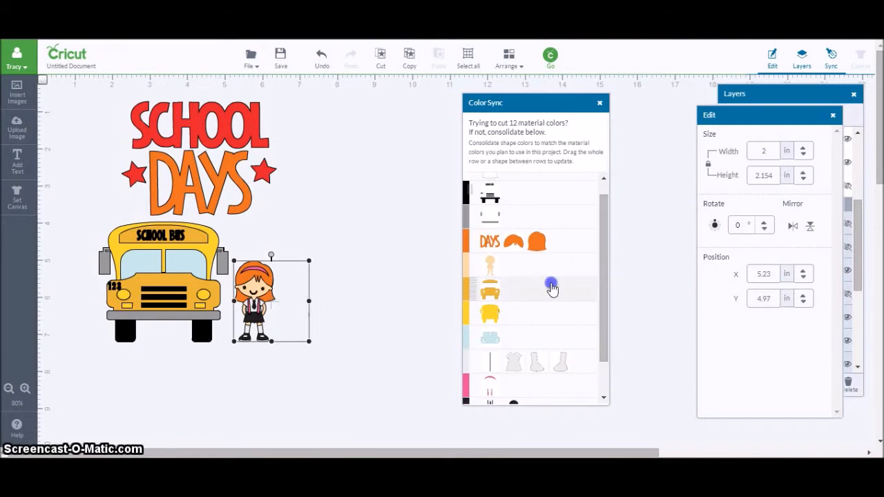
mouse_move(513, 280)
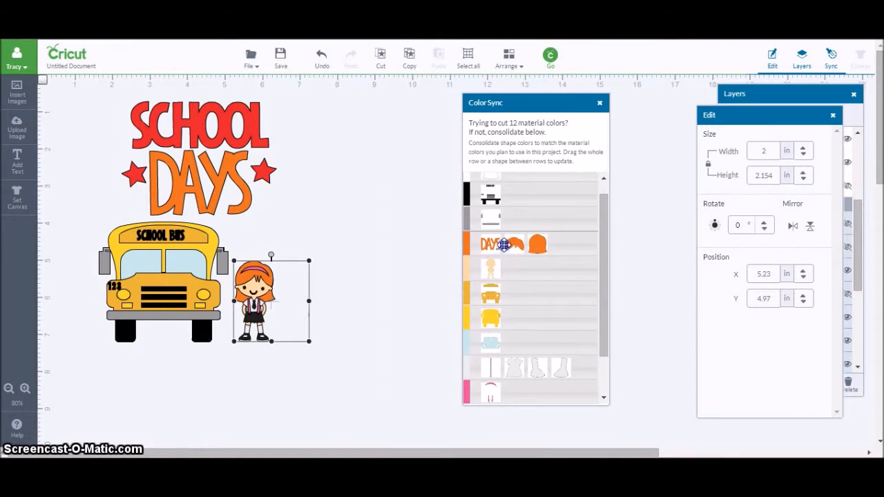
scroll(down, 3)
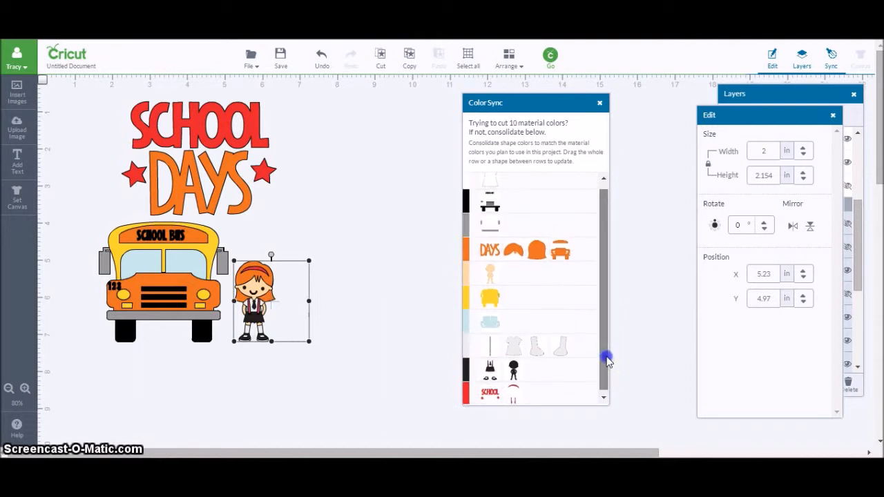
scroll(down, 3)
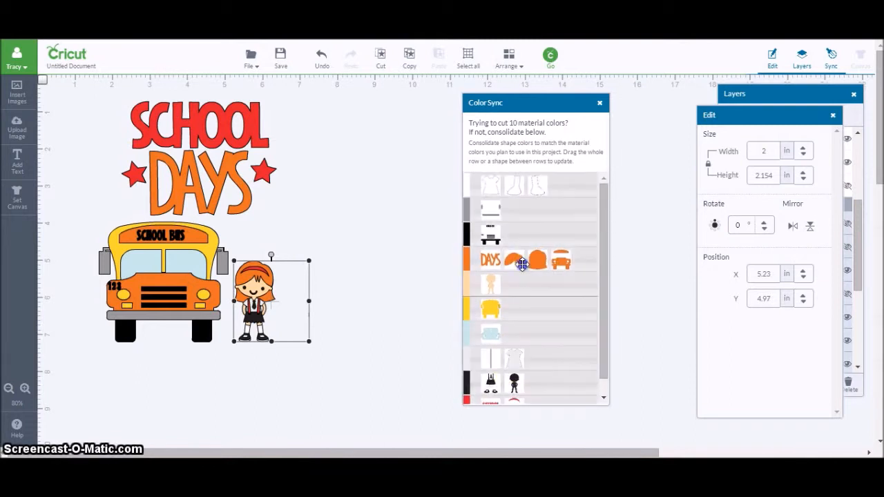
scroll(down, 3)
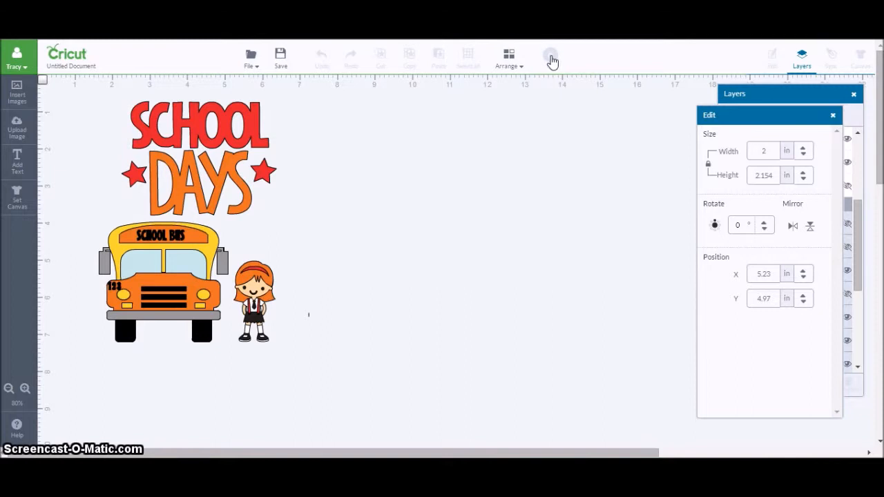
click(551, 58)
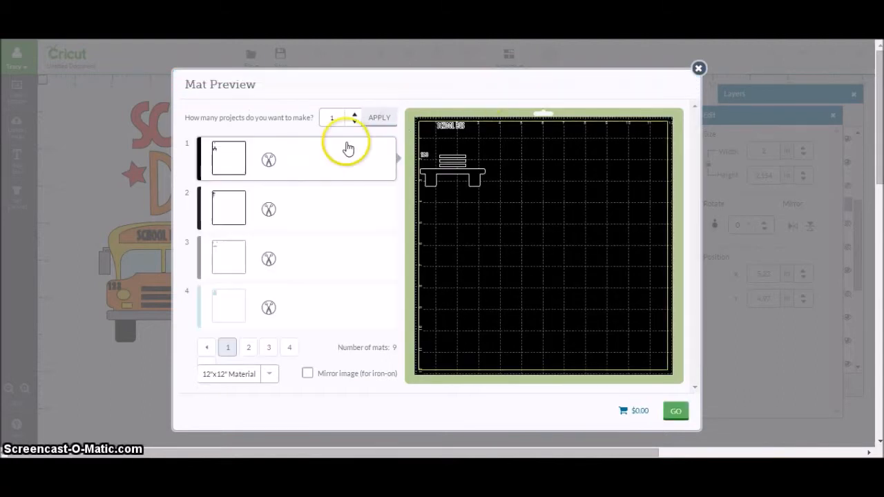
mouse_move(237, 221)
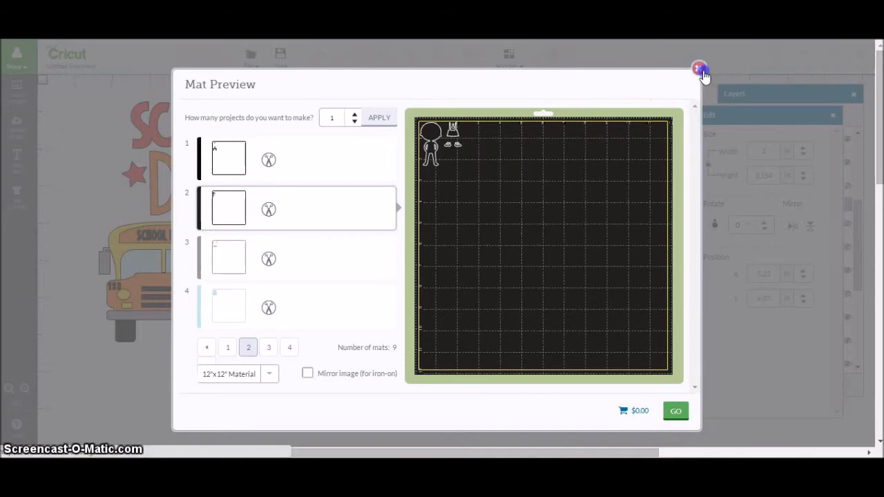
click(700, 68)
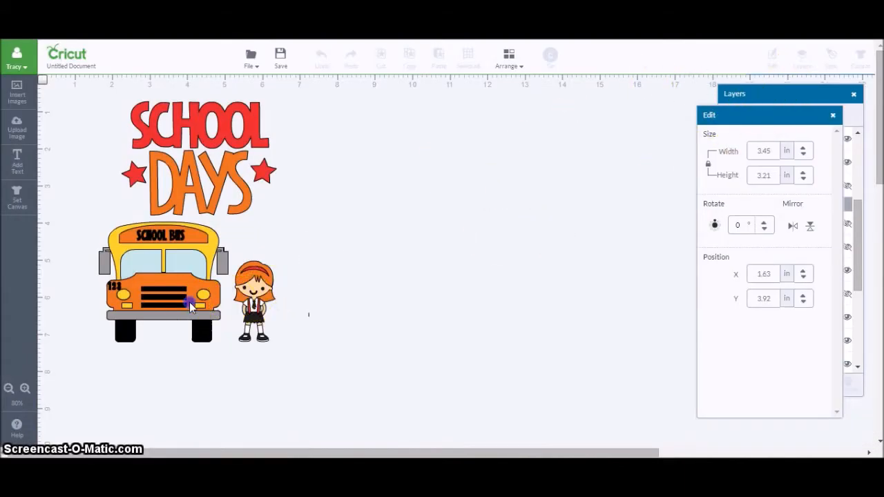
- In Color Sync, drag the girl's black silhouette and shoes row into the top black row
click(831, 57)
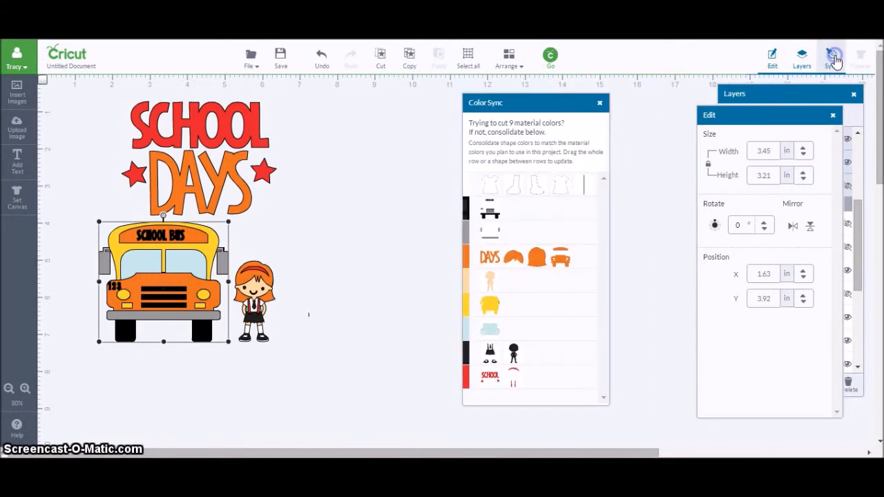
mouse_move(562, 333)
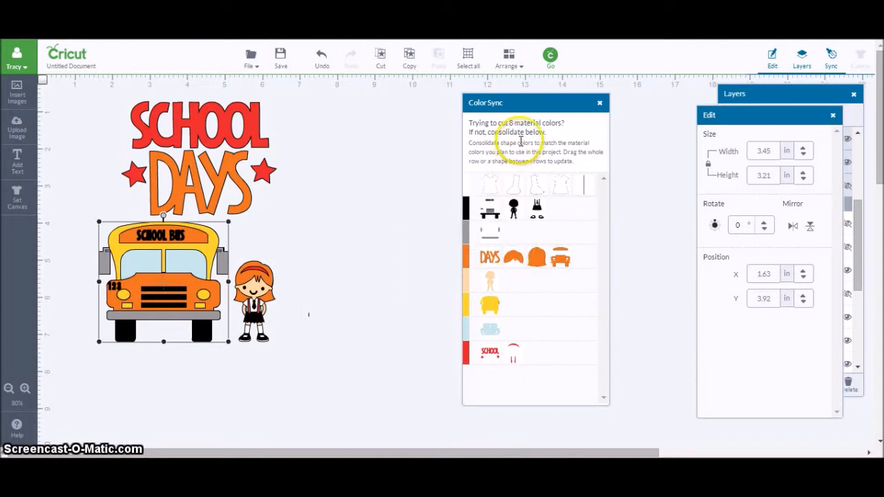
mouse_move(328, 200)
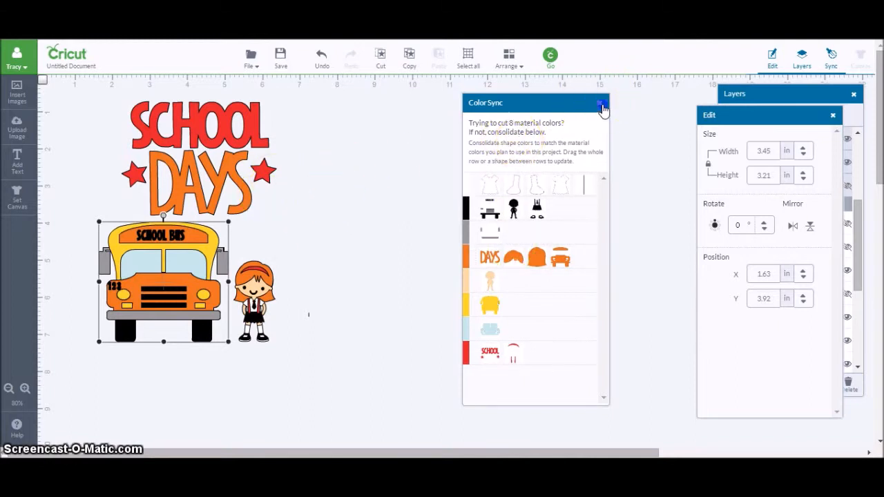
click(603, 103)
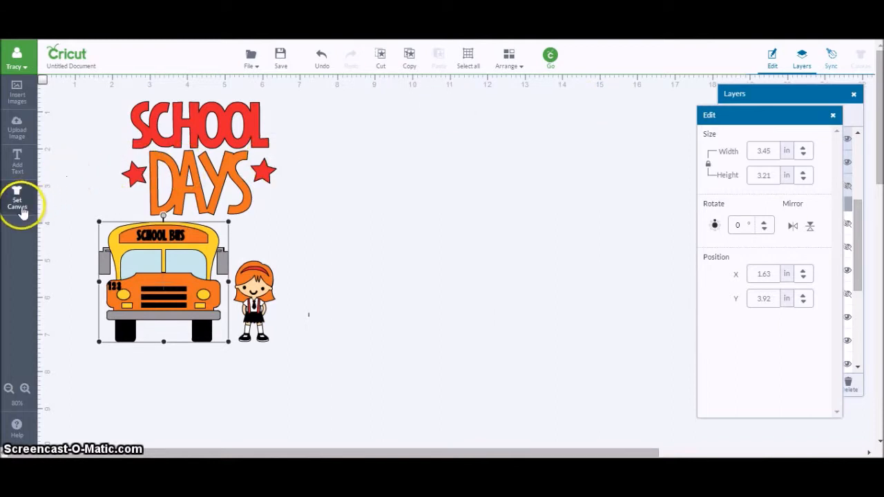
- Make the canvas a rectangular bi-fold card with a light green background
click(16, 203)
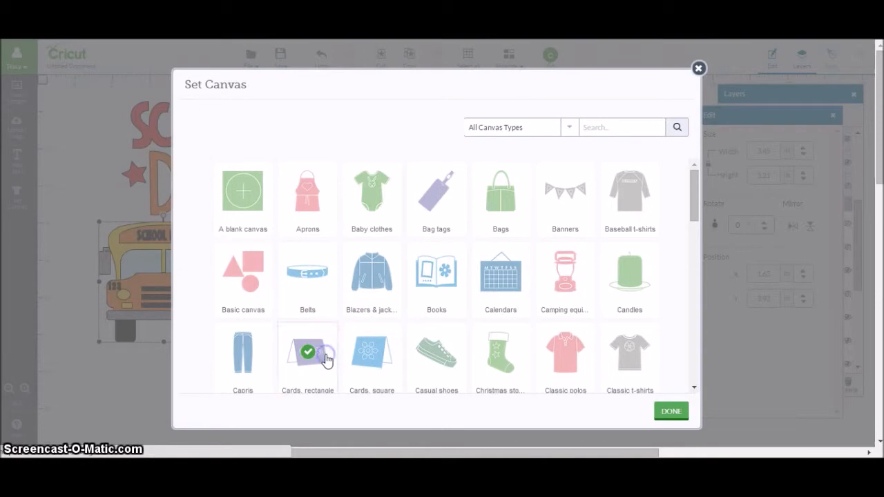
click(670, 411)
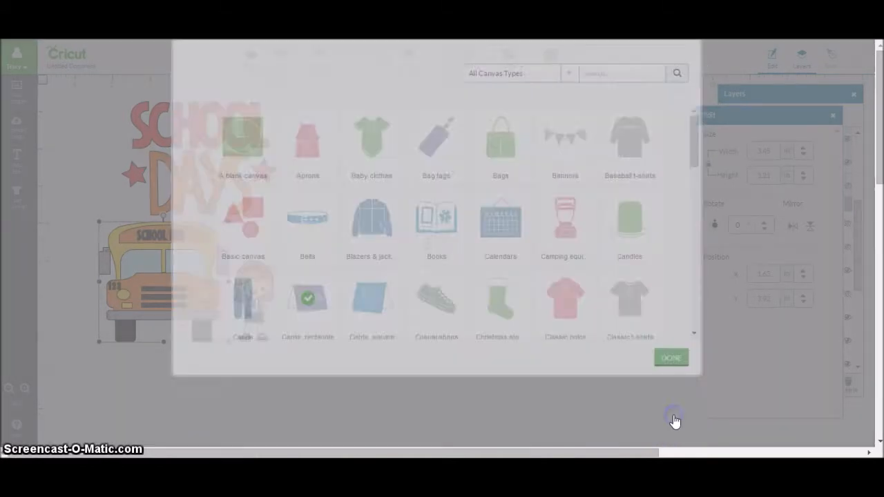
click(671, 357)
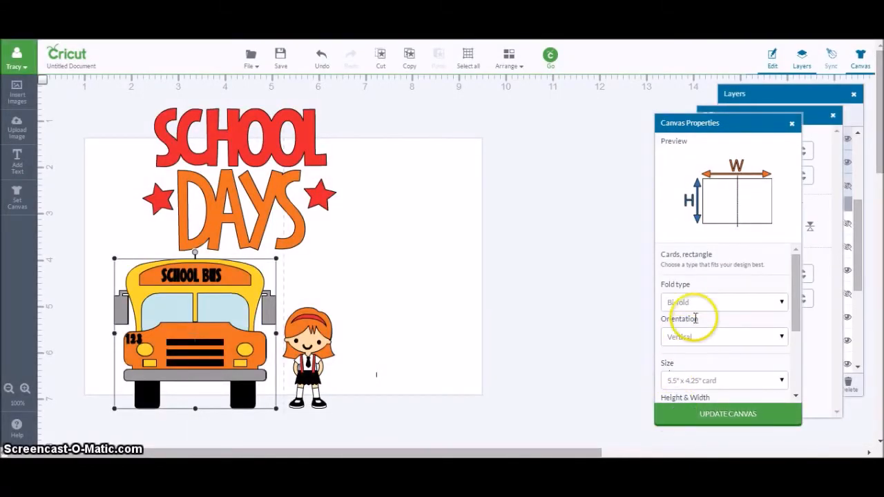
mouse_move(700, 345)
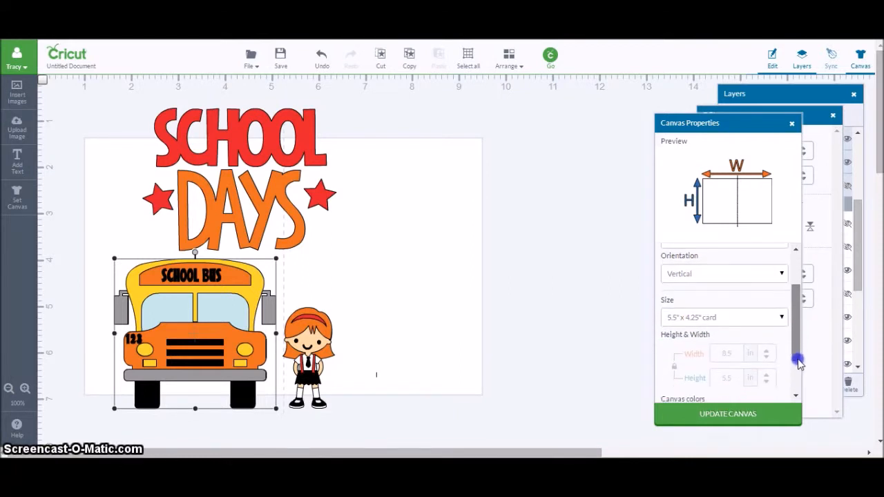
scroll(down, 3)
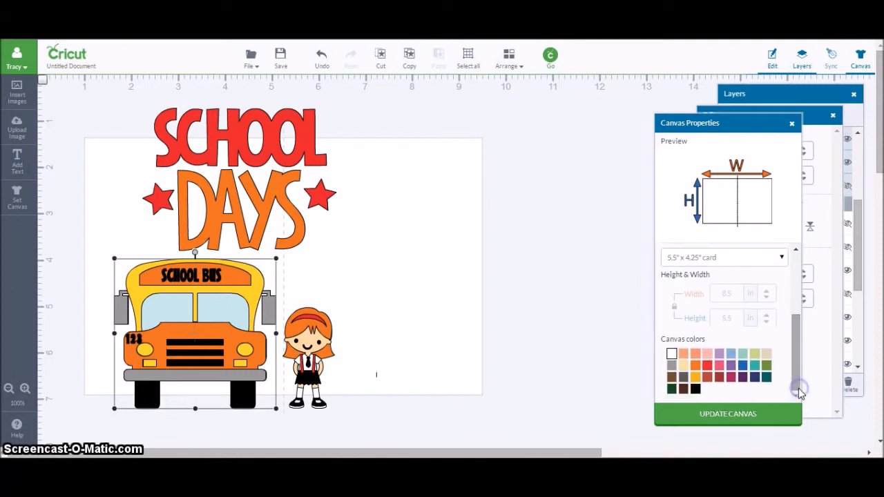
mouse_move(755, 357)
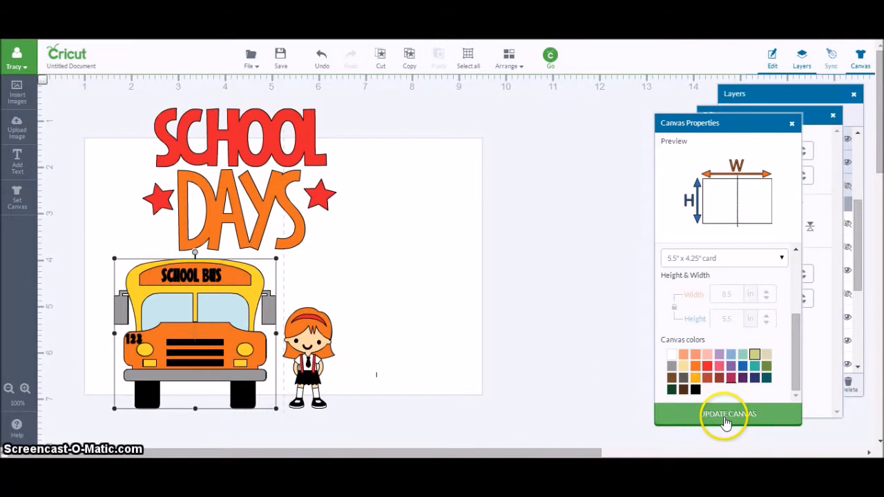
click(727, 414)
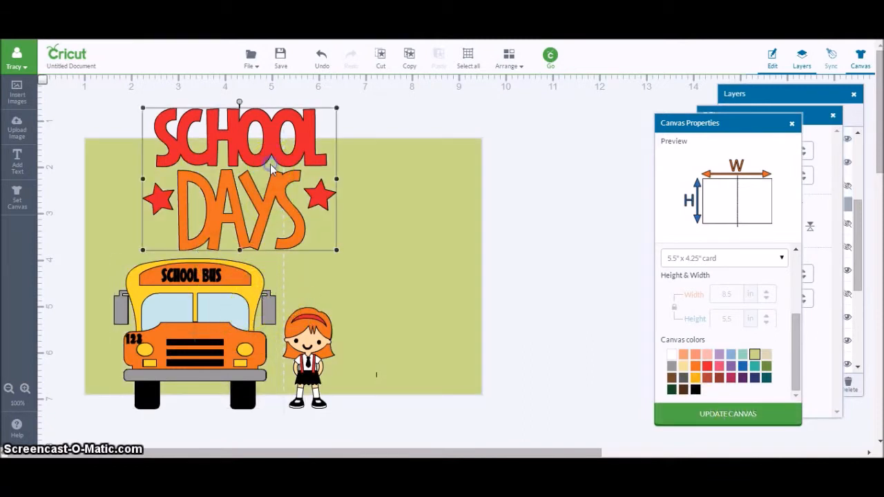
- Shrink the School Days title and place it on the card's right half
drag(337, 110, 299, 133)
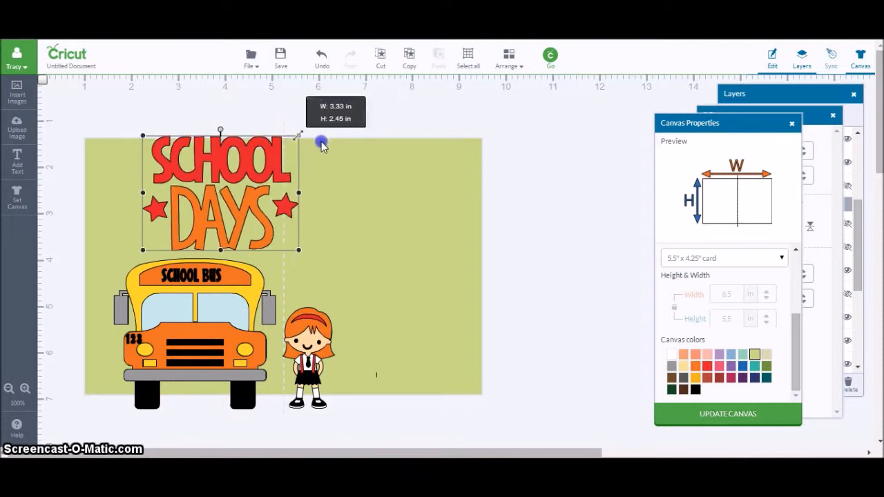
drag(221, 194, 243, 207)
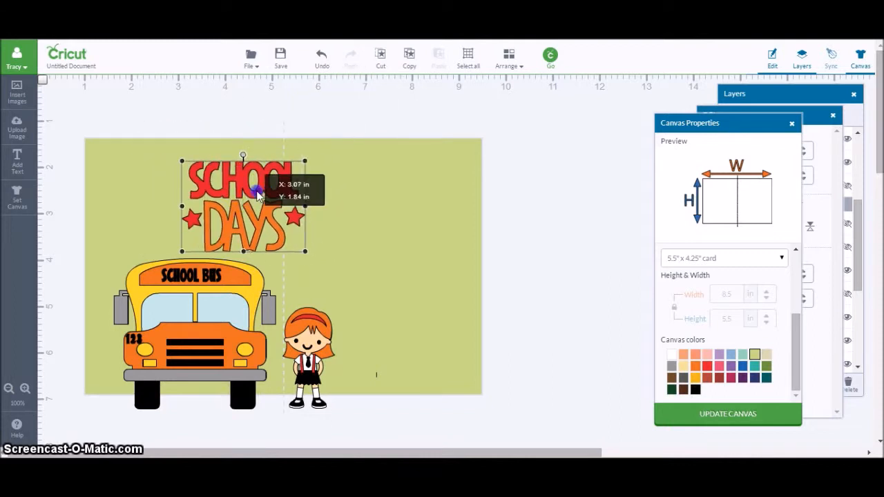
drag(242, 200, 374, 197)
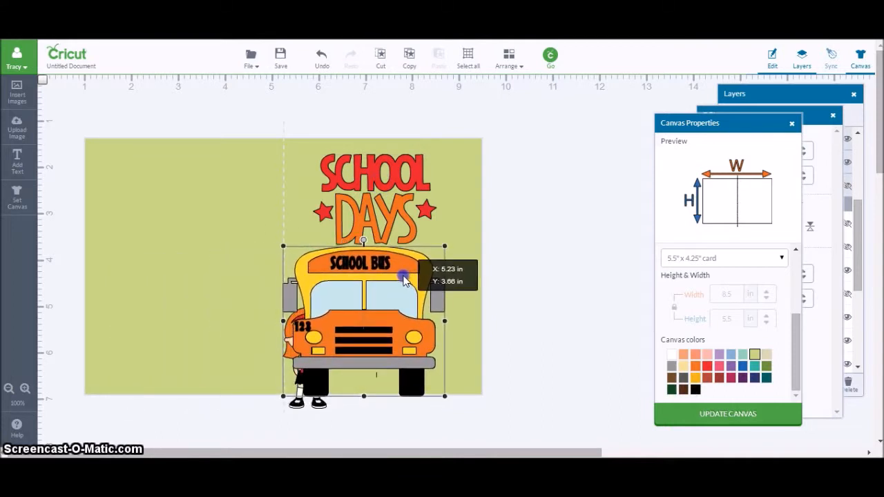
- Move the bus under the title and the girl beside it, adjusting stacking order
drag(405, 277, 504, 253)
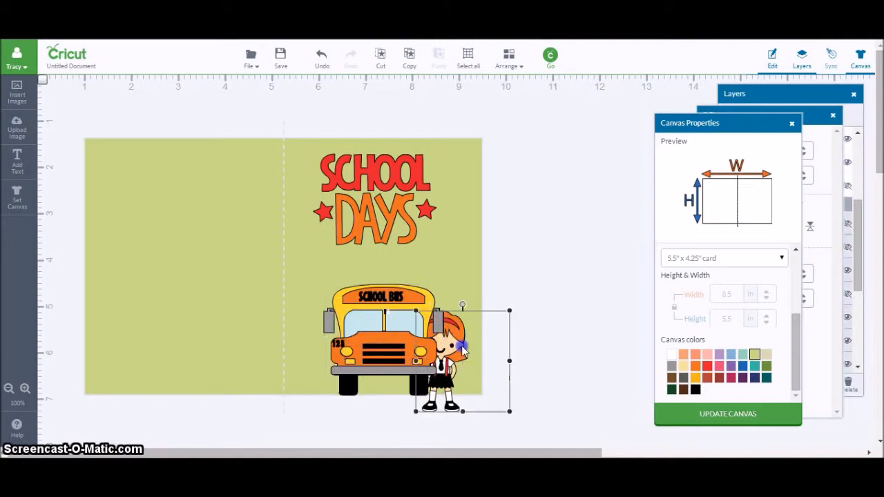
click(509, 58)
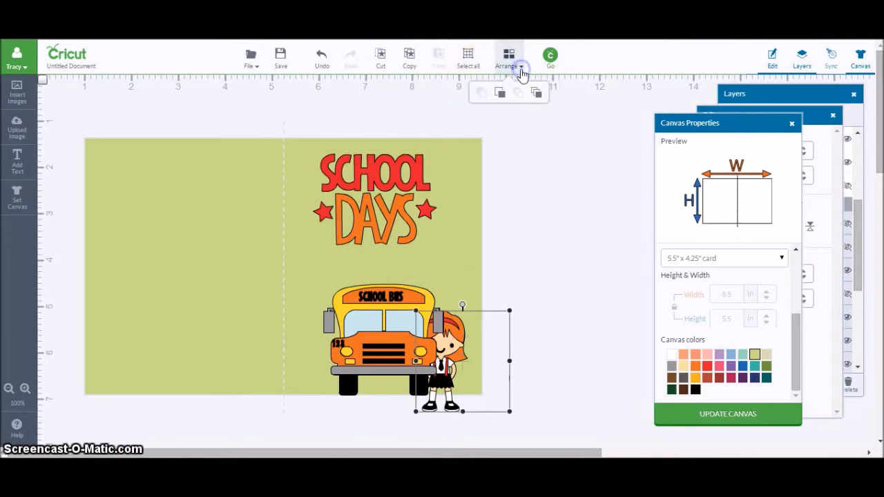
mouse_move(538, 98)
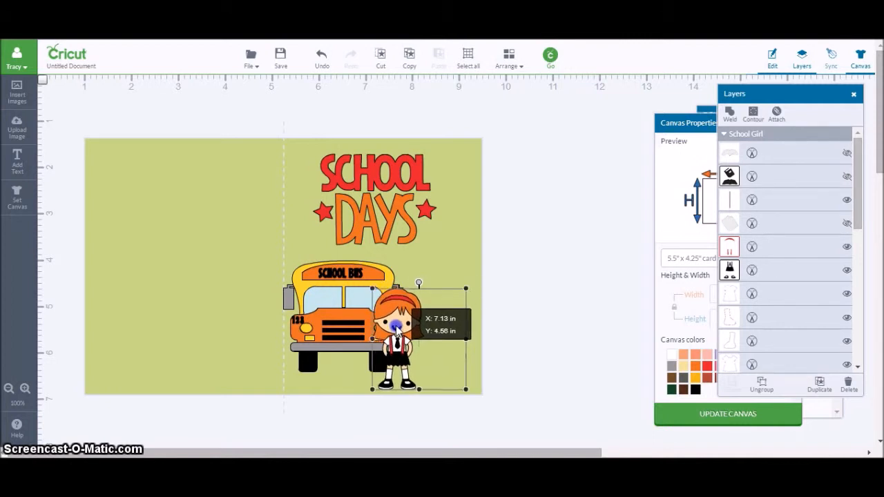
drag(394, 335, 445, 335)
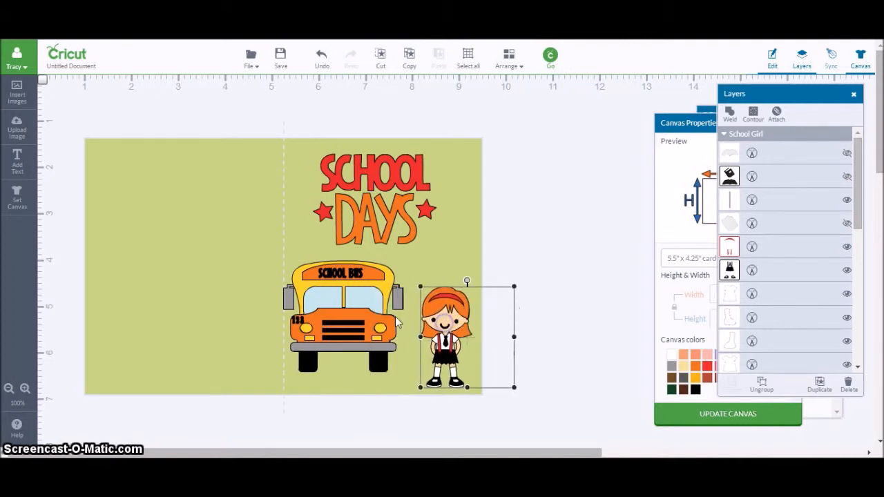
click(338, 325)
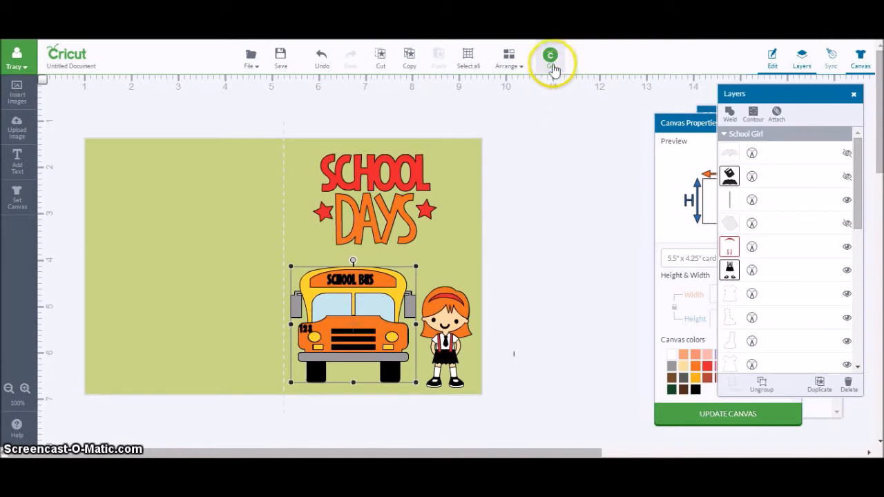
- Open Mat Preview and inspect the card's eight material mats, including mats 3 and 7
click(550, 55)
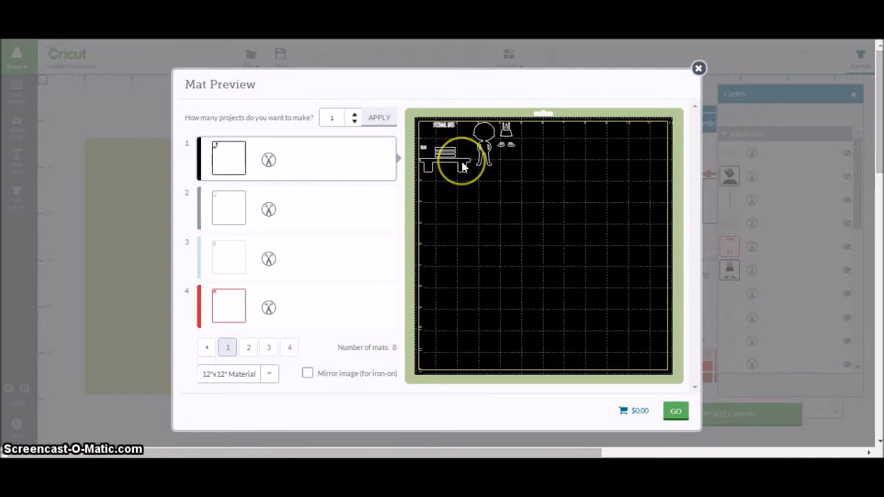
mouse_move(406, 200)
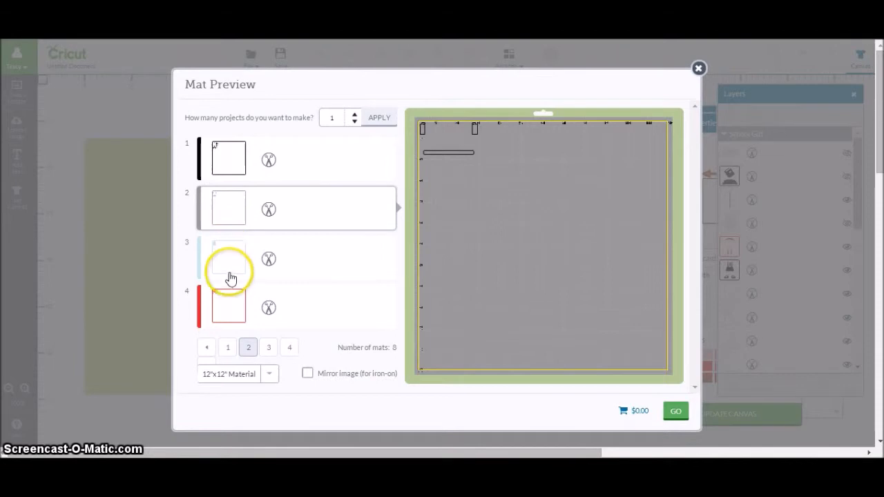
click(268, 347)
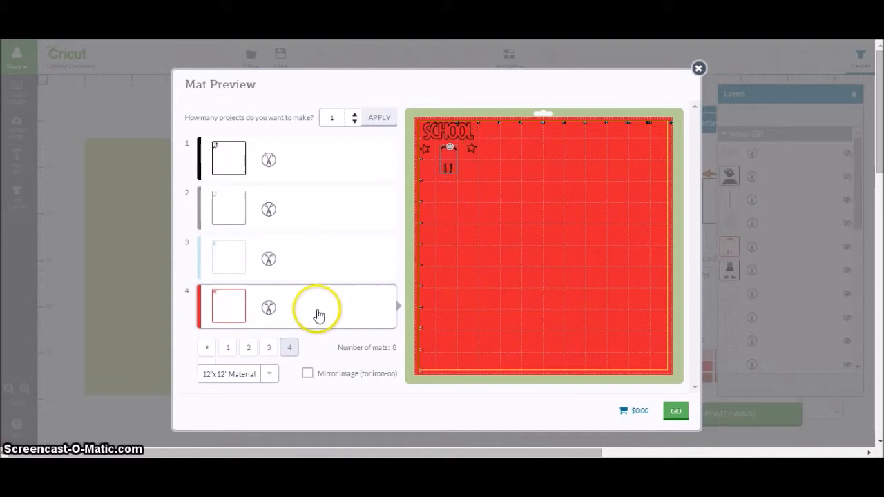
mouse_move(210, 366)
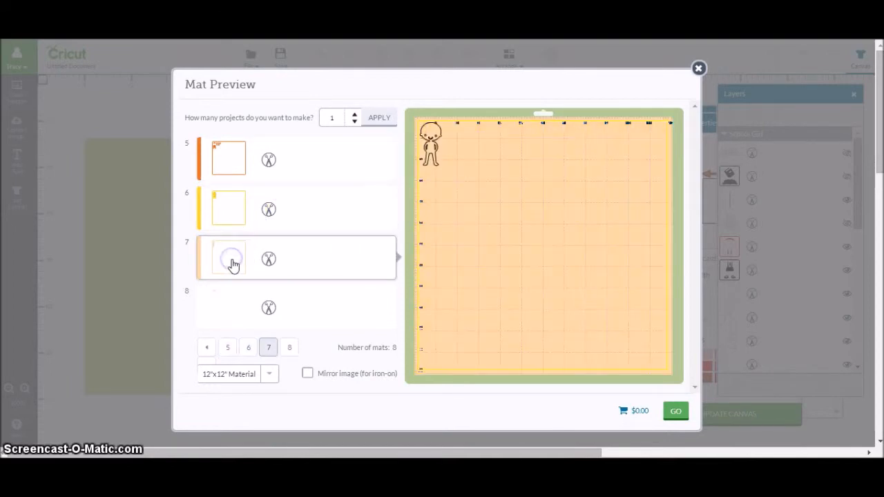
click(289, 347)
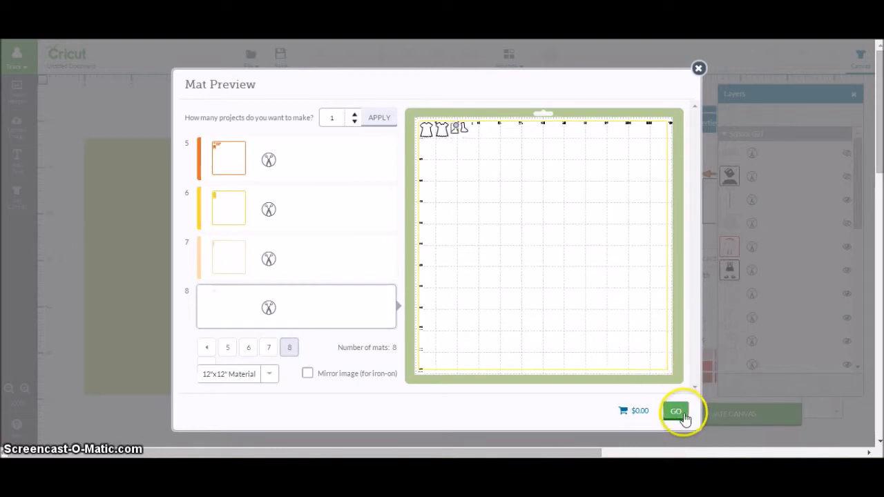
- Continue to the cut preview and cycle the dial through Cardstock +, Light Cardstock and Fabric
click(676, 412)
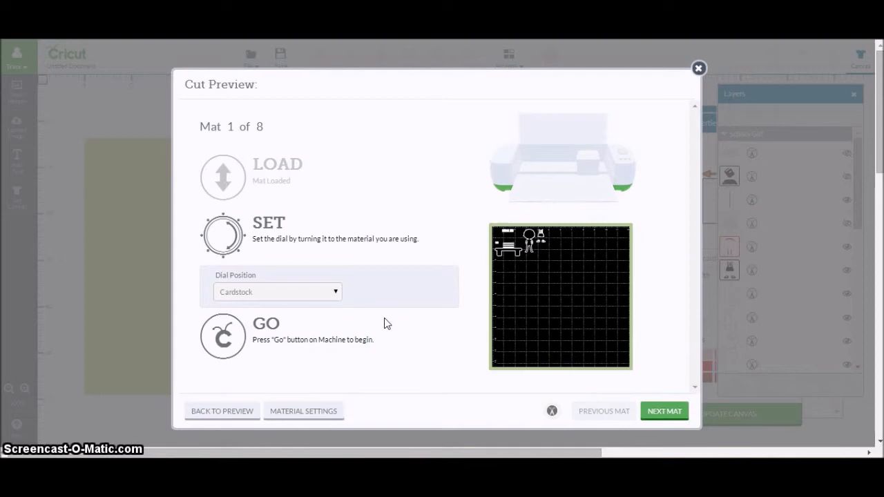
click(277, 292)
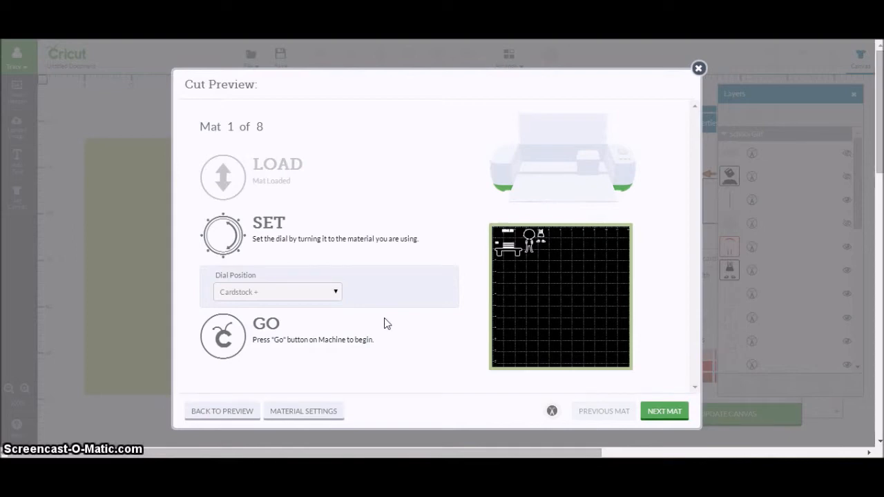
click(277, 292)
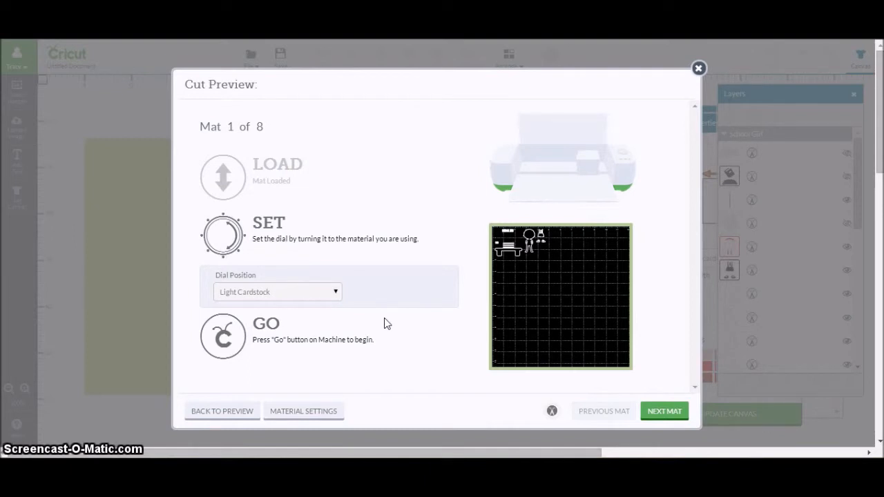
click(277, 291)
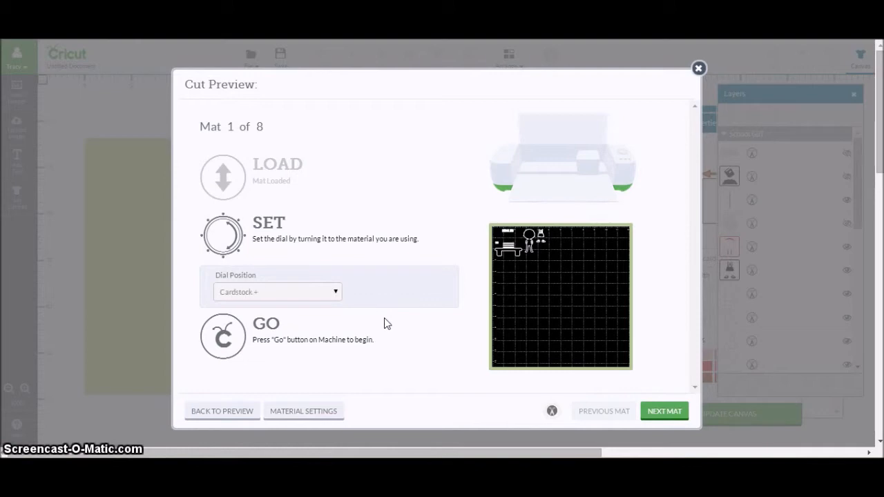
click(277, 292)
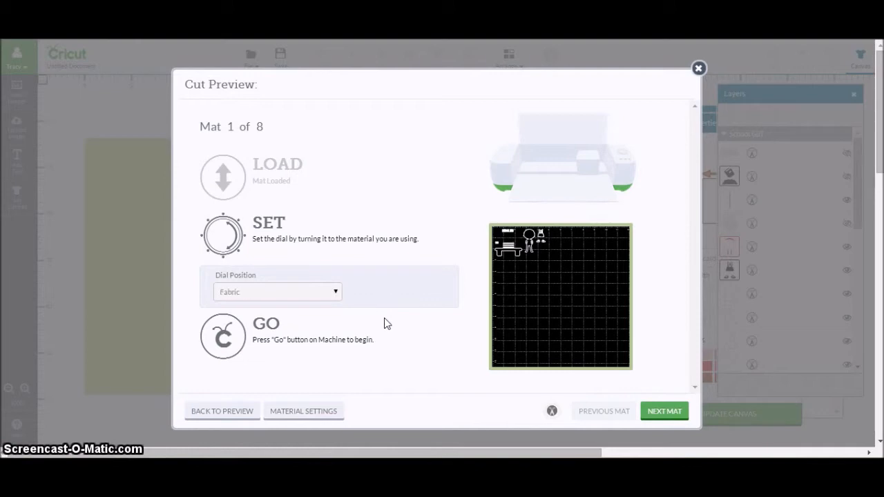
- Choose Glitter Cardstock (0.3mm) from the full material list and advance to mat 2 of 8
click(277, 291)
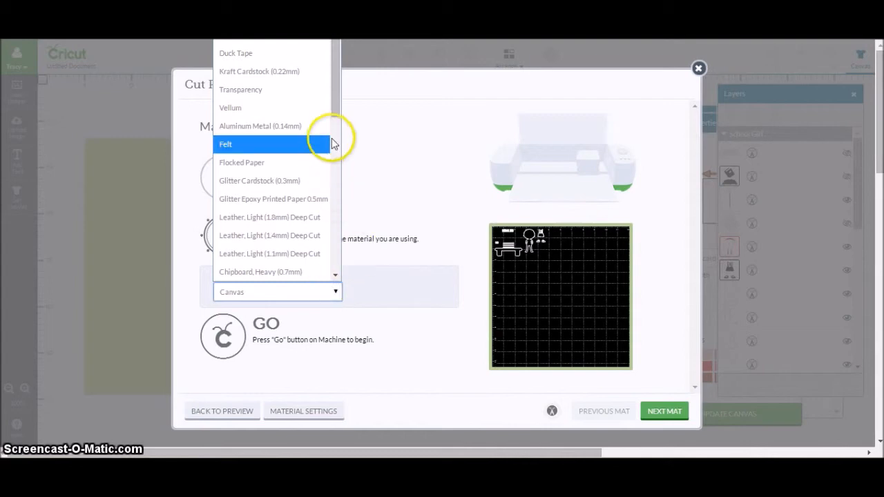
scroll(down, 3)
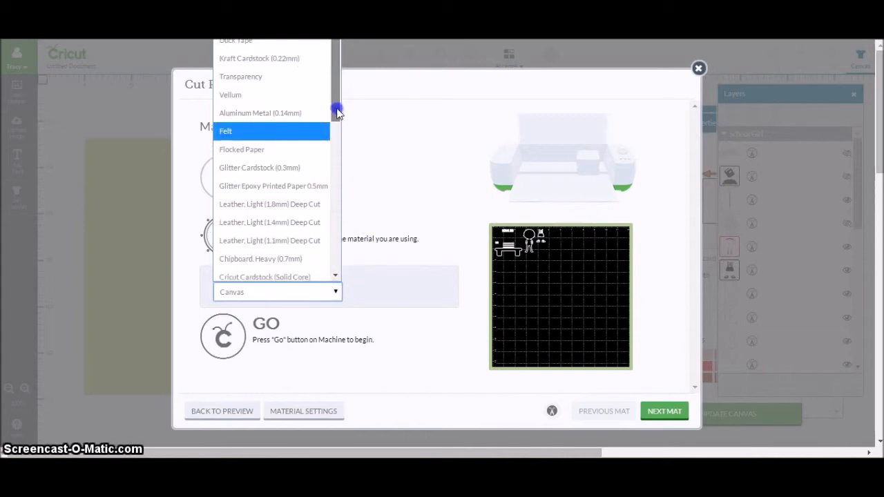
scroll(down, 3)
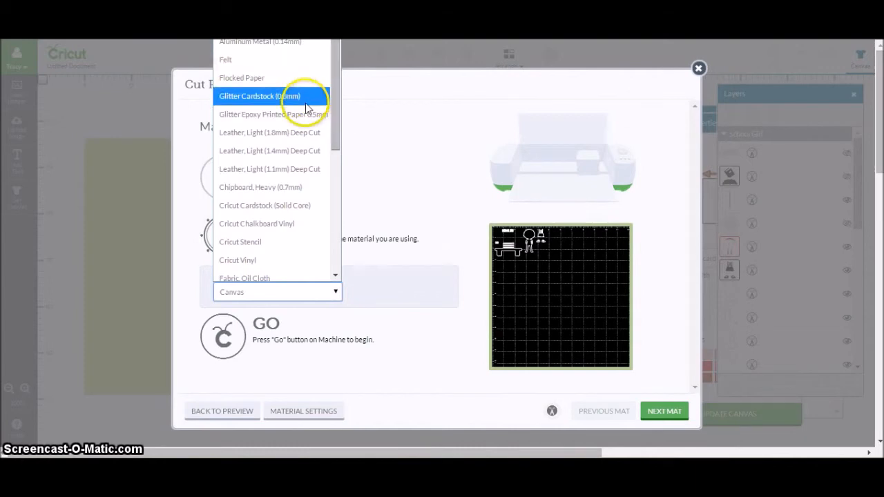
click(260, 96)
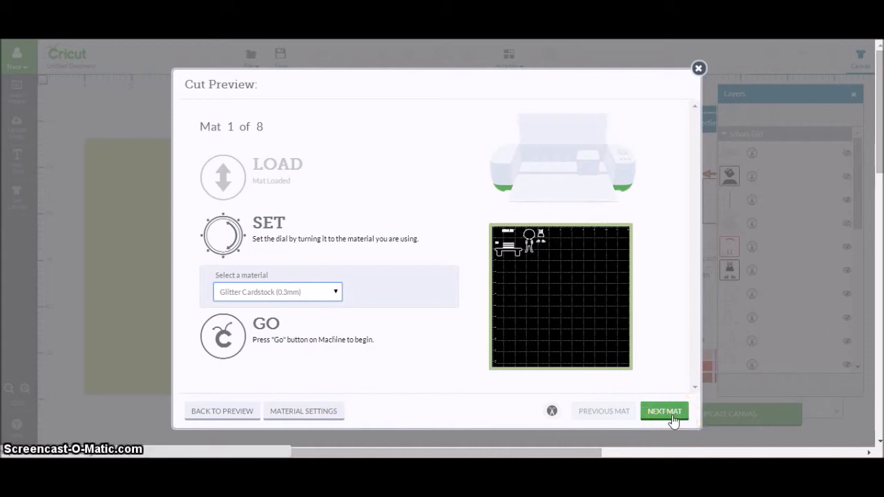
click(664, 411)
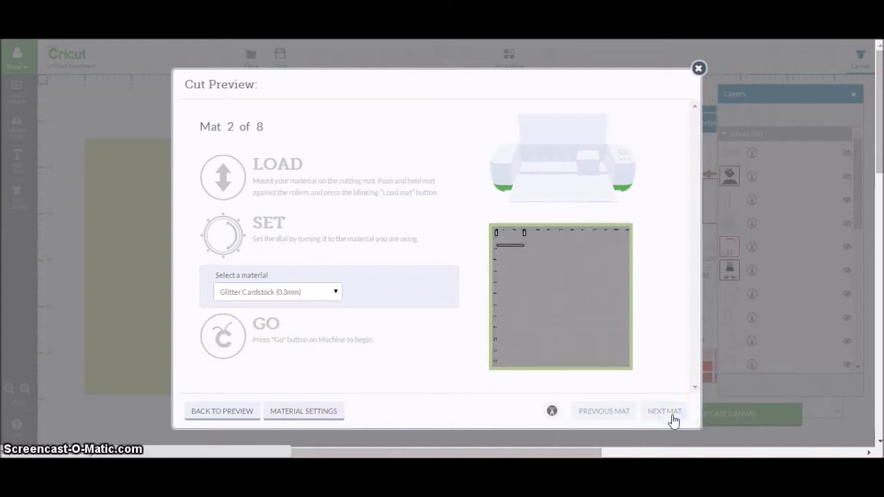
click(664, 411)
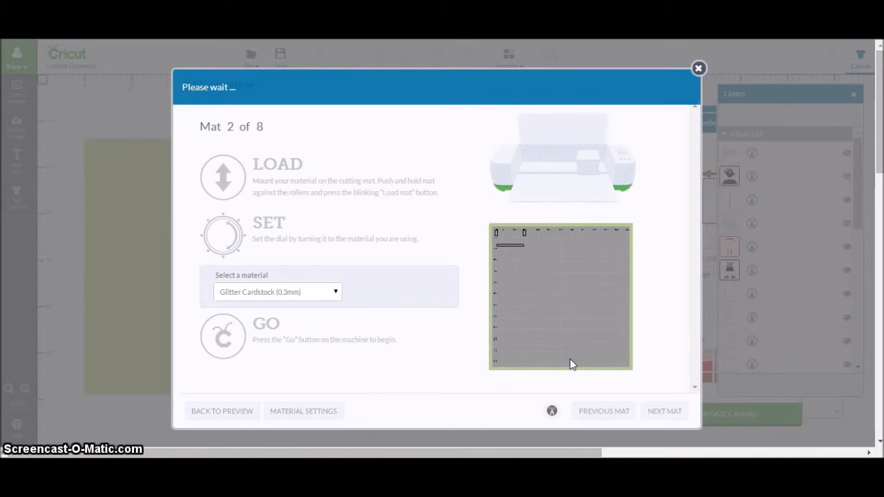